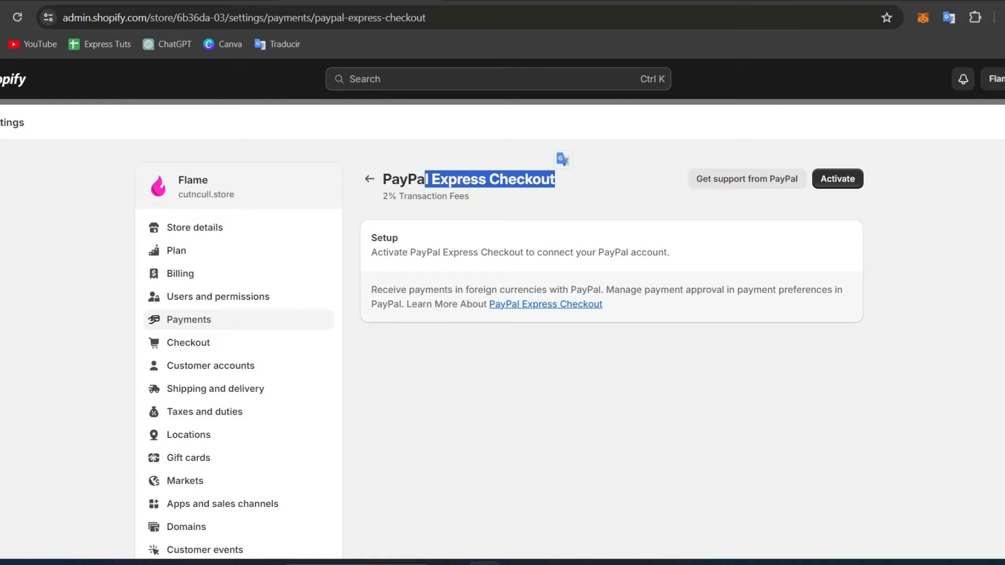
# Step: Activate PayPal Express Checkout, link the PayPal account, and go back to Shopify
pyautogui.click(837, 179)
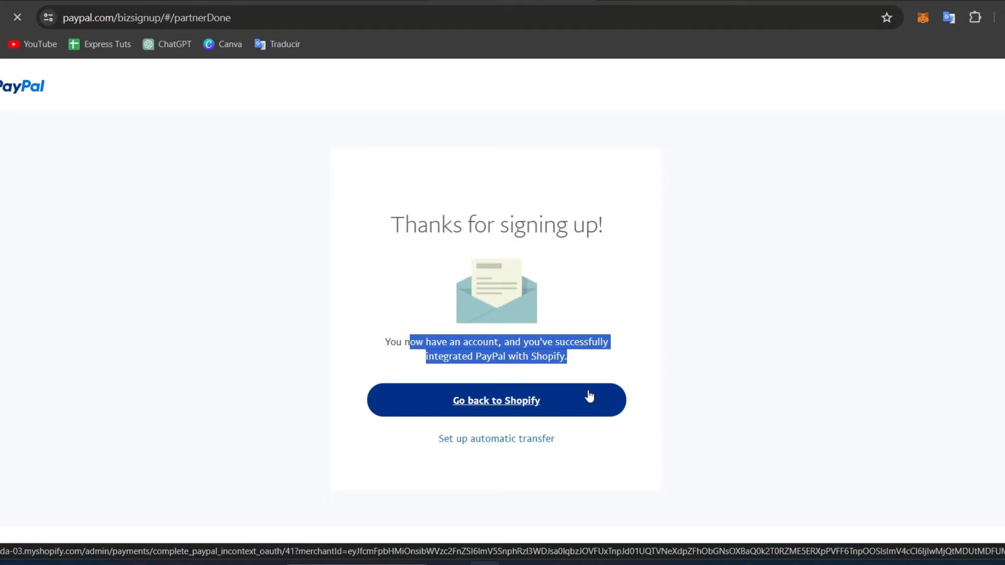
pyautogui.click(496, 400)
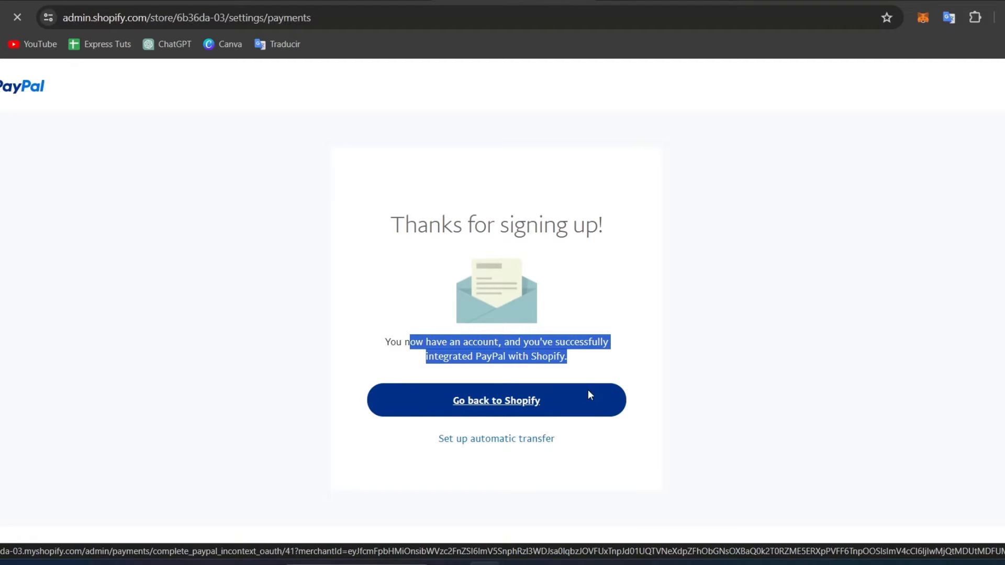
# Step: Return to Shopify payment settings and scroll to PayPal under supported payment methods
pyautogui.click(496, 400)
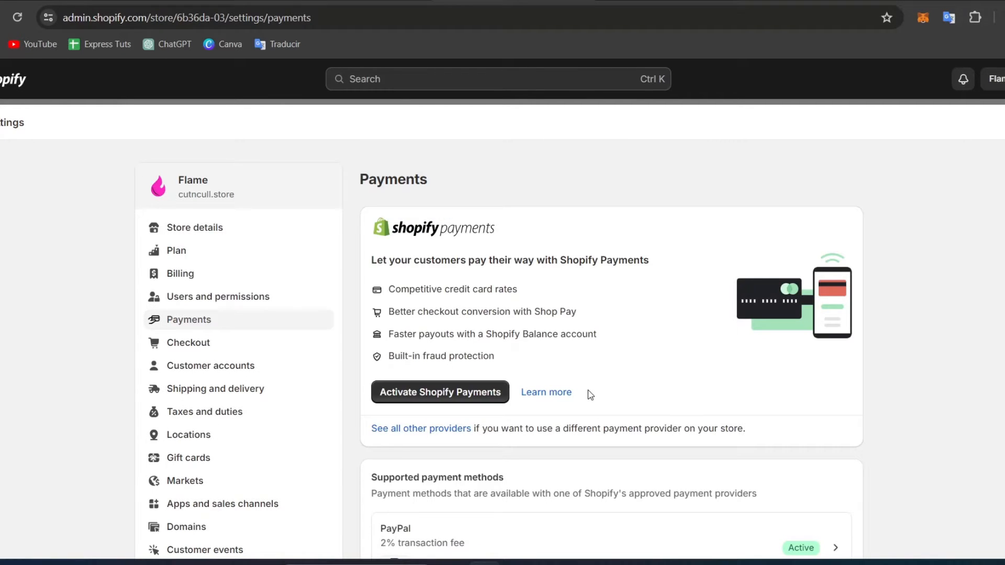
pyautogui.moveTo(302, 303)
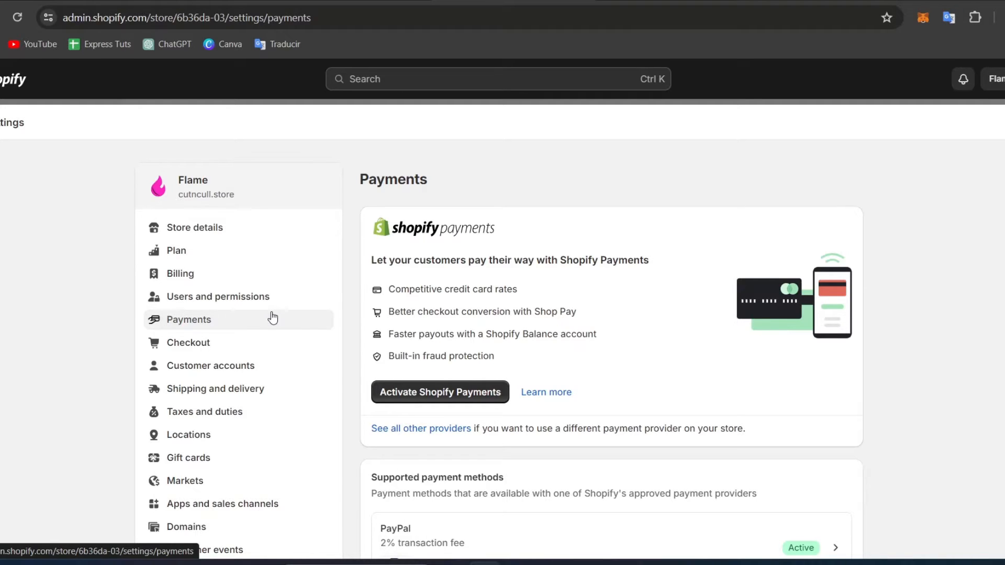
pyautogui.scroll(-3)
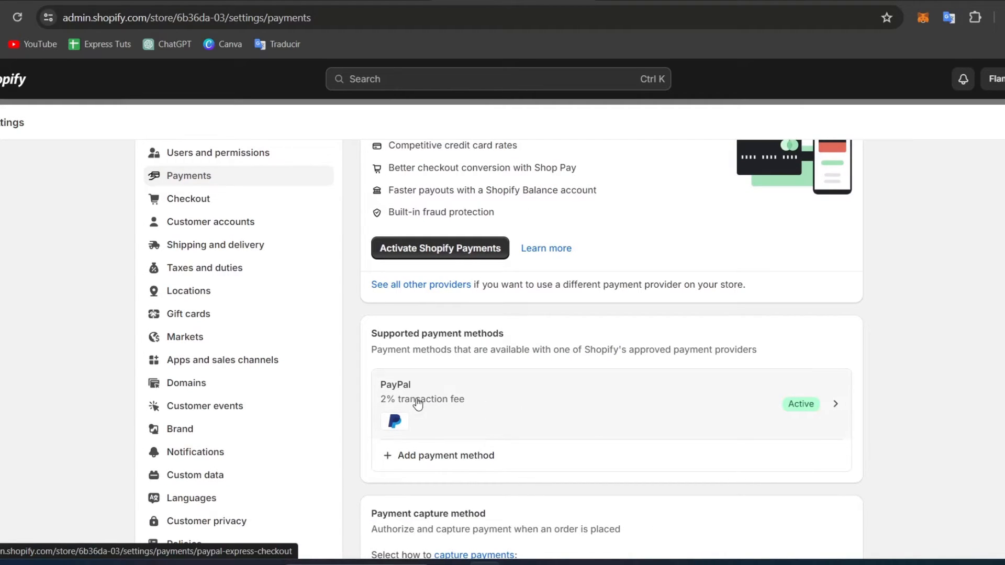
pyautogui.moveTo(805, 414)
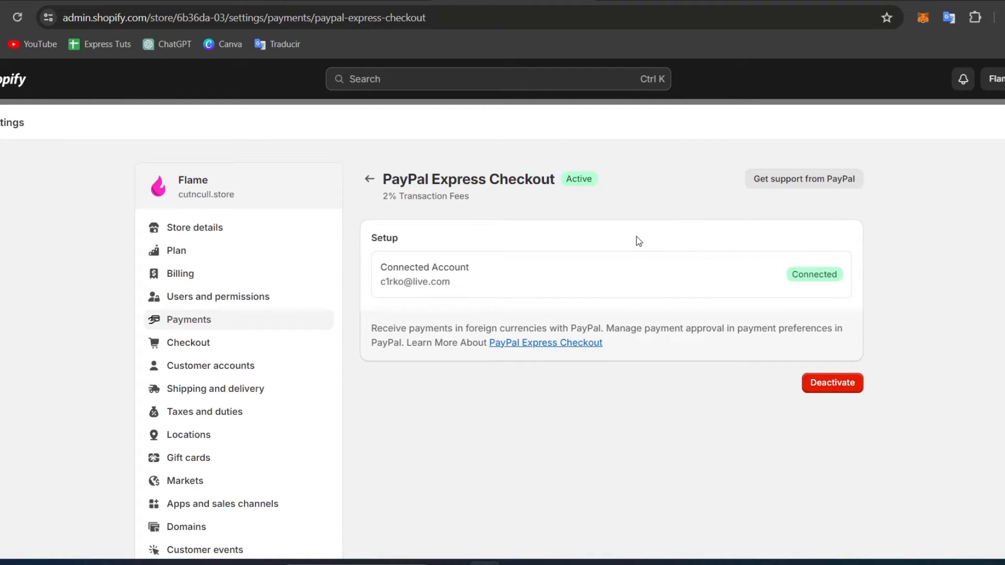
pyautogui.moveTo(775, 226)
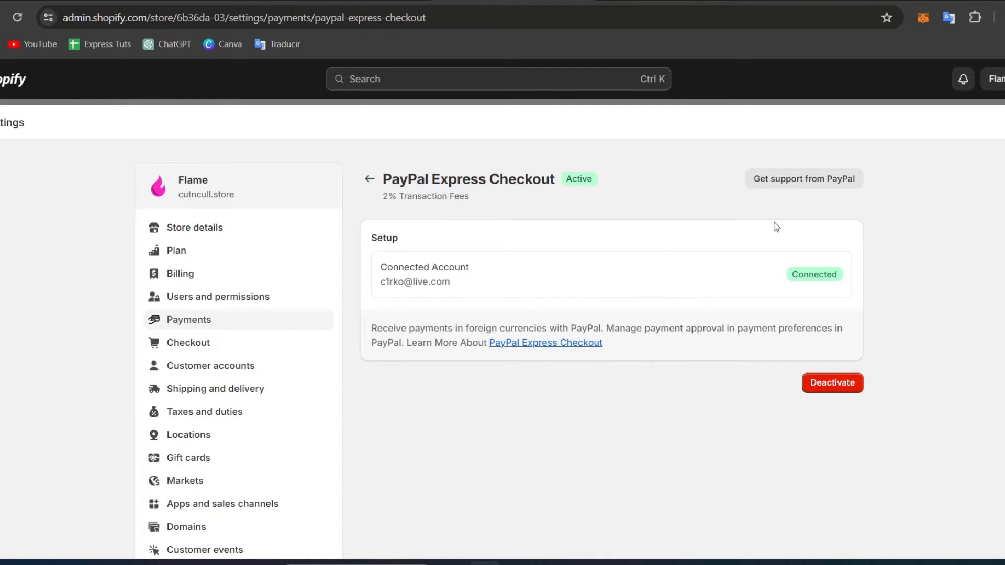
# Step: Open PayPal's Express Checkout information page from the Shopify PayPal settings
pyautogui.click(546, 342)
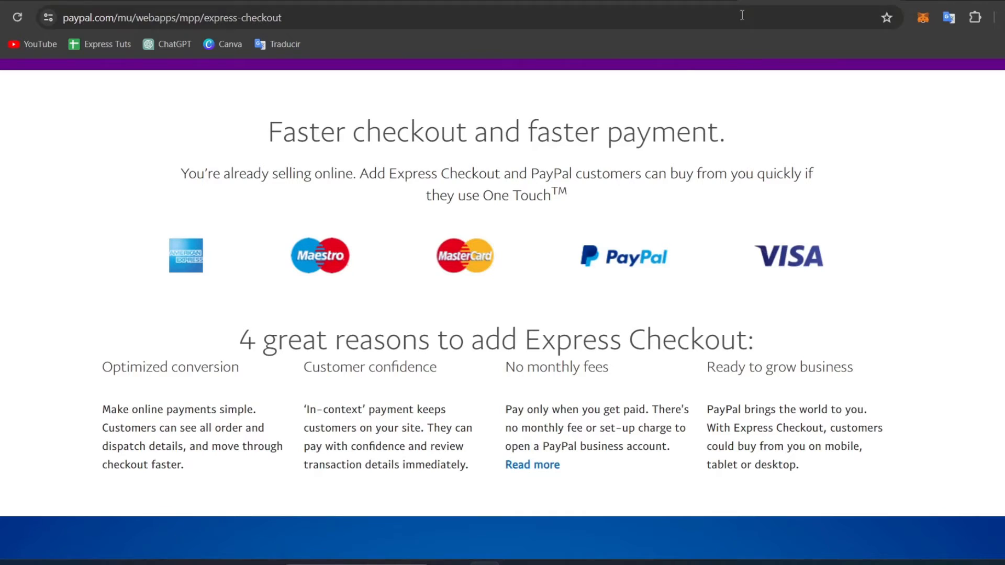
pyautogui.scroll(3)
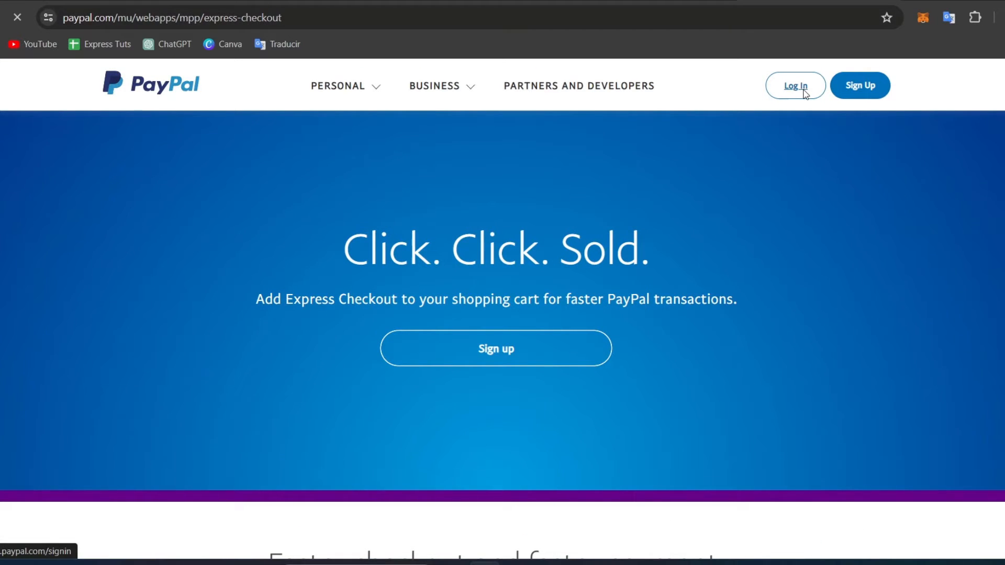
pyautogui.moveTo(679, 199)
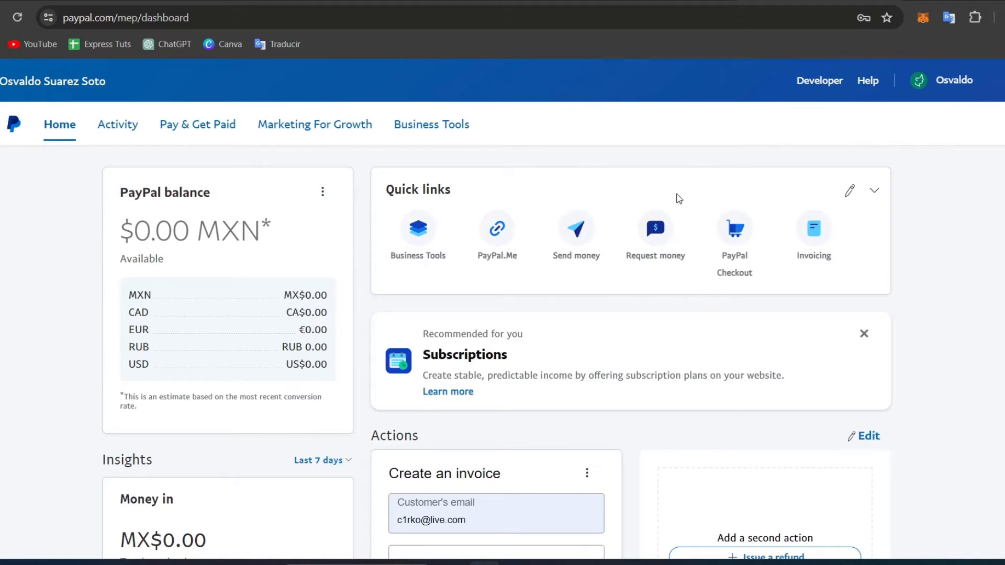
pyautogui.moveTo(655, 240)
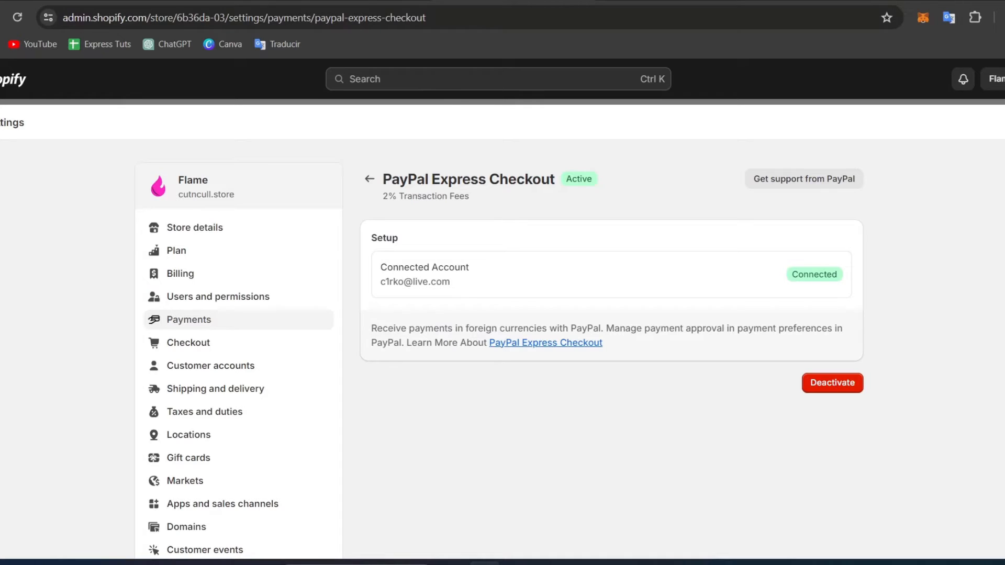
pyautogui.moveTo(682, 112)
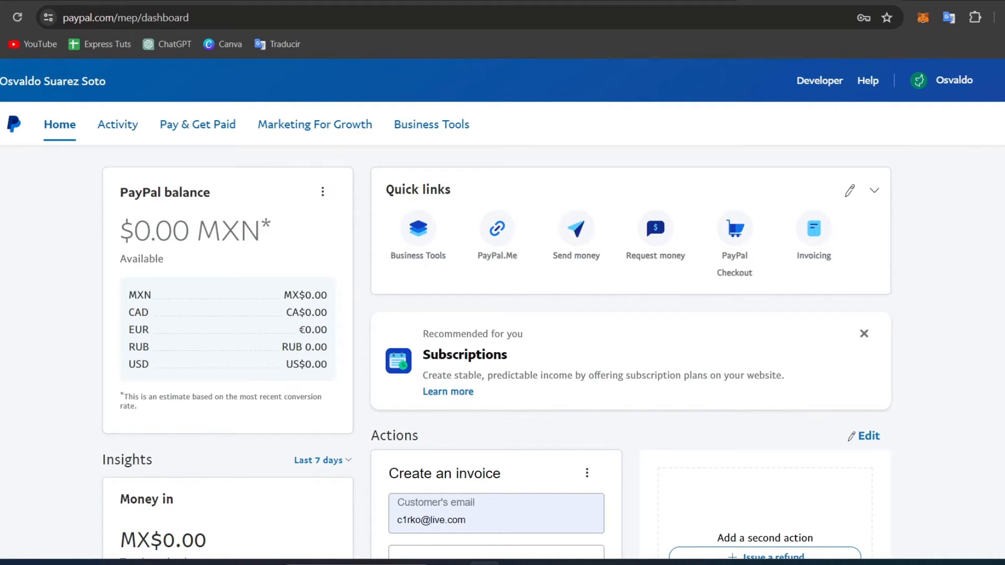
pyautogui.moveTo(554, 126)
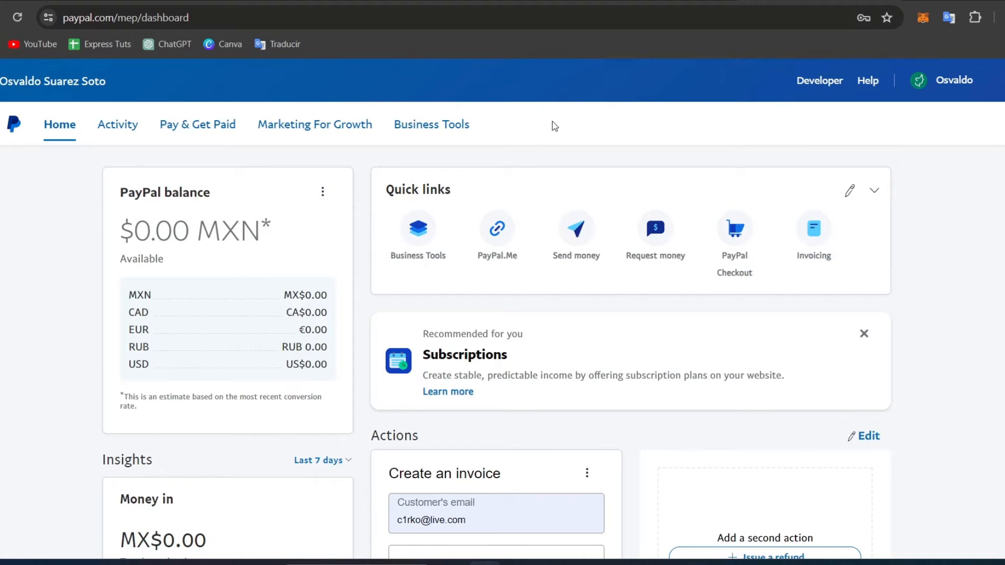
pyautogui.moveTo(751, 189)
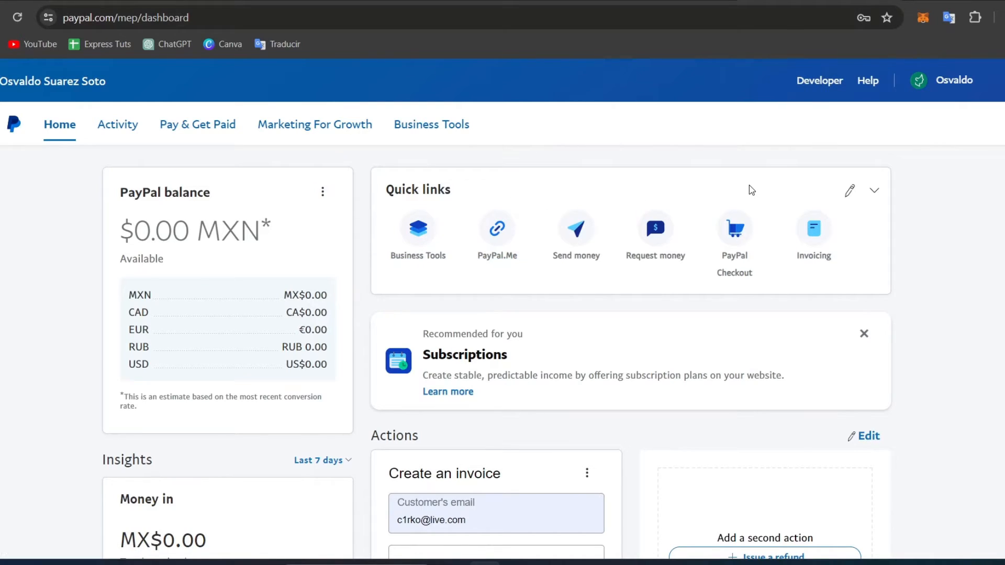
pyautogui.moveTo(991, 139)
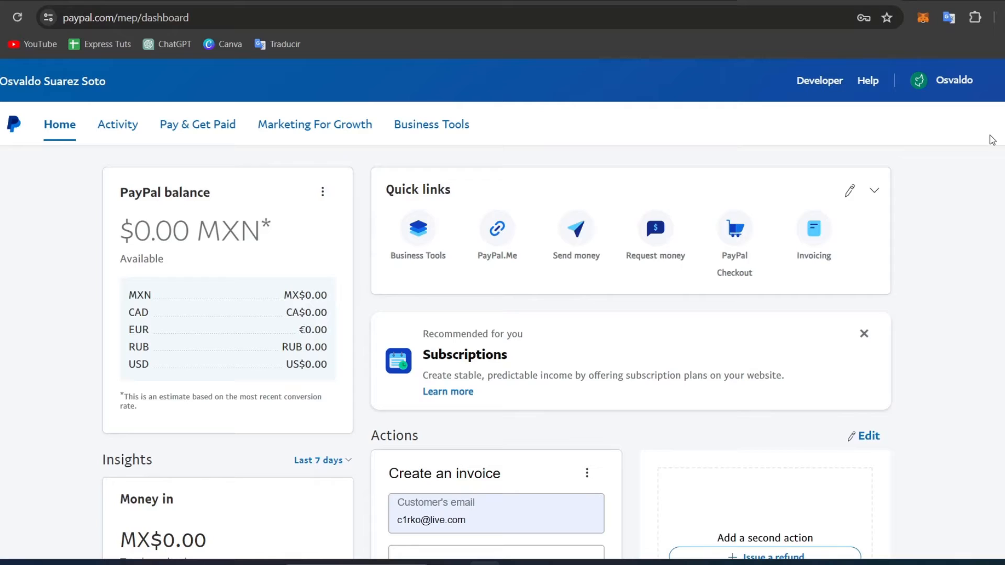
# Step: In PayPal Profile Settings, view Login and security, Personal information, then Data and Privacy
pyautogui.click(954, 80)
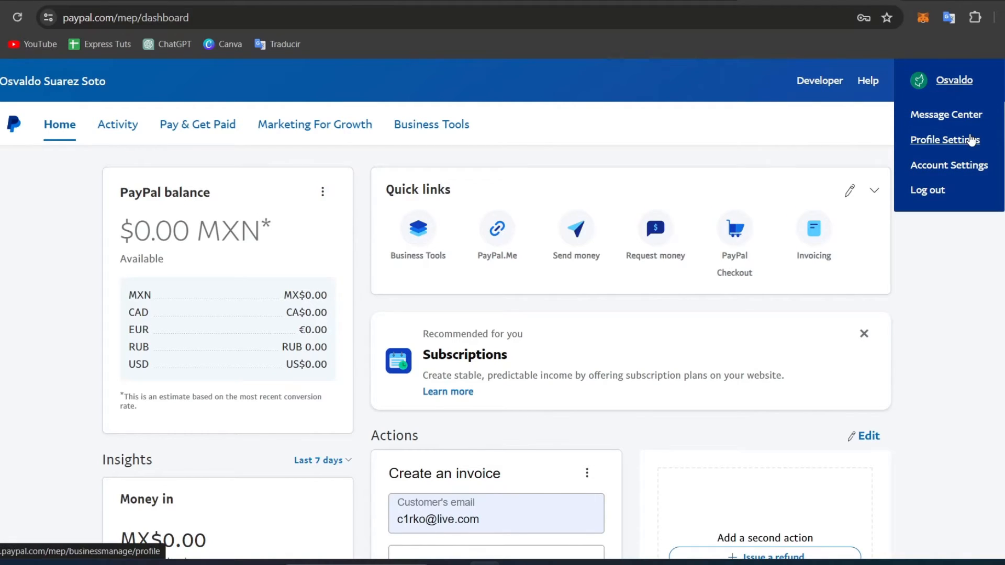
pyautogui.click(946, 140)
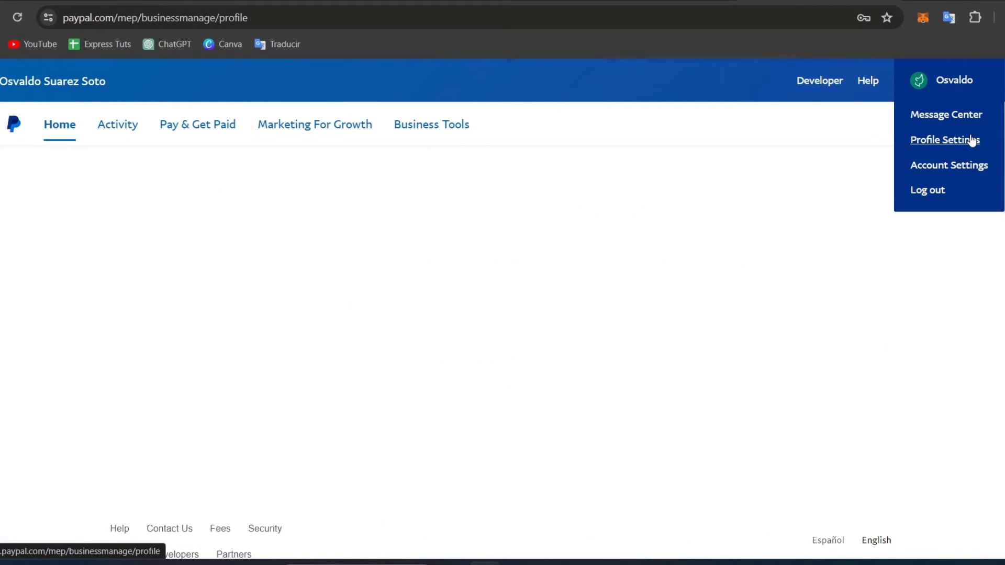
pyautogui.click(945, 140)
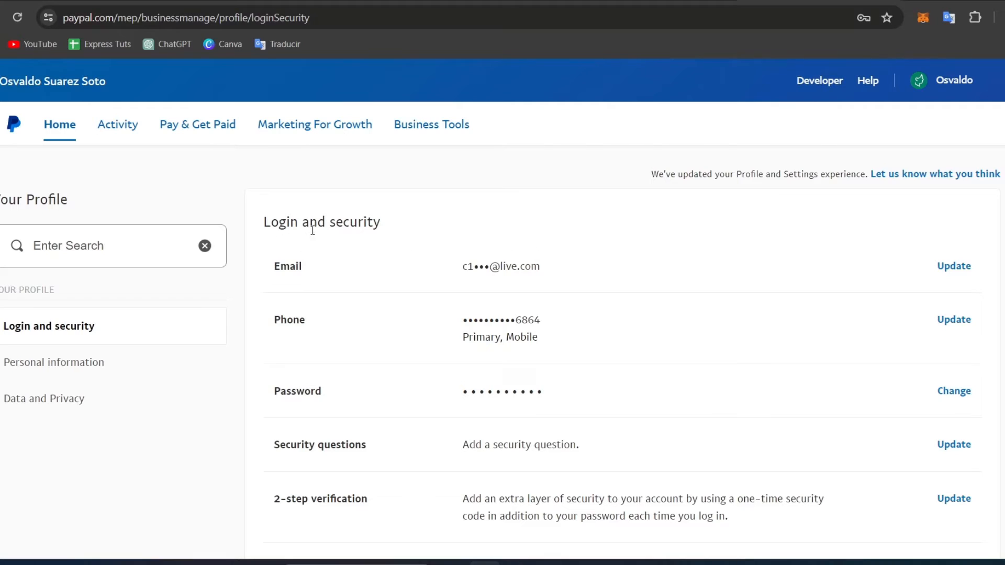
pyautogui.moveTo(82, 403)
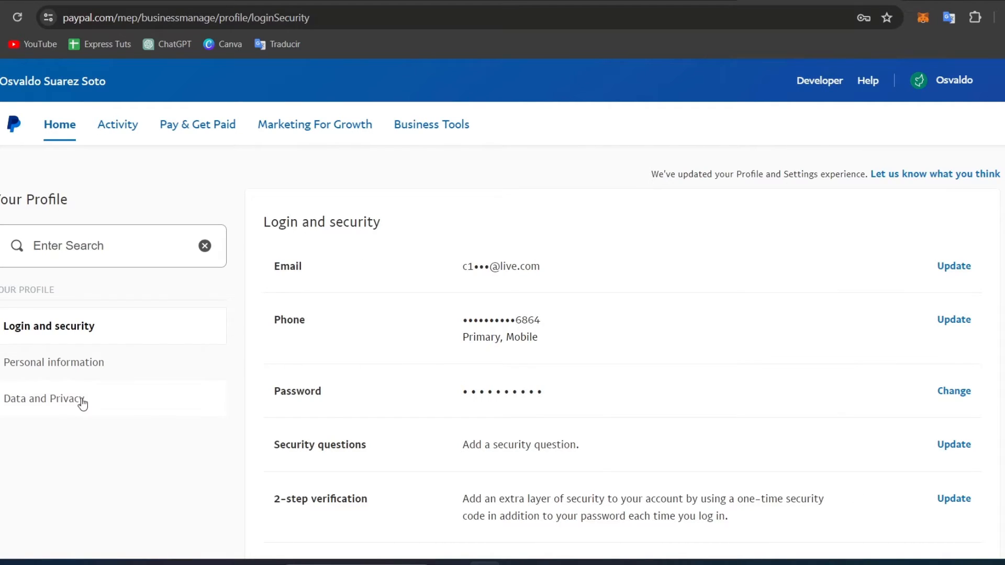
pyautogui.click(56, 361)
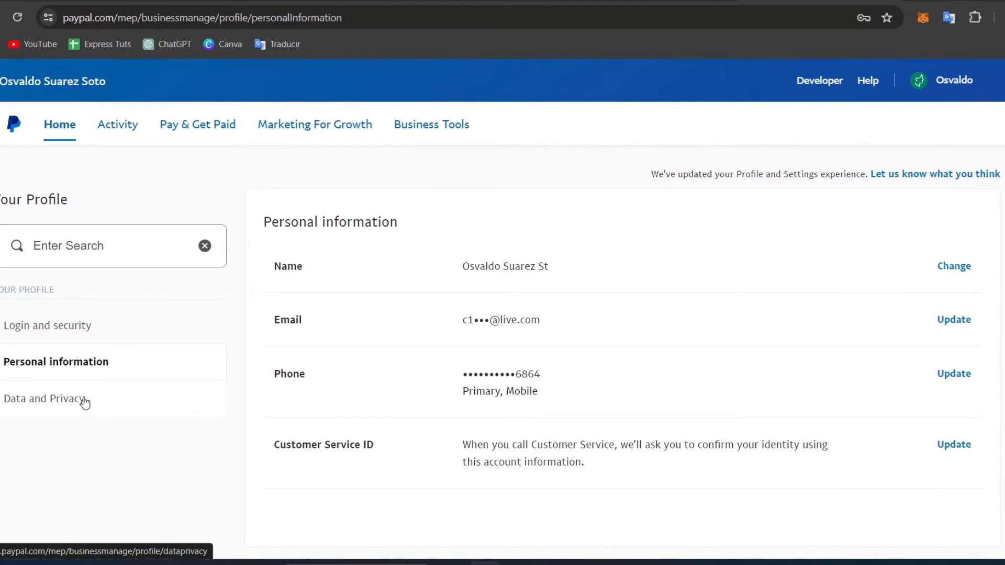
pyautogui.click(44, 397)
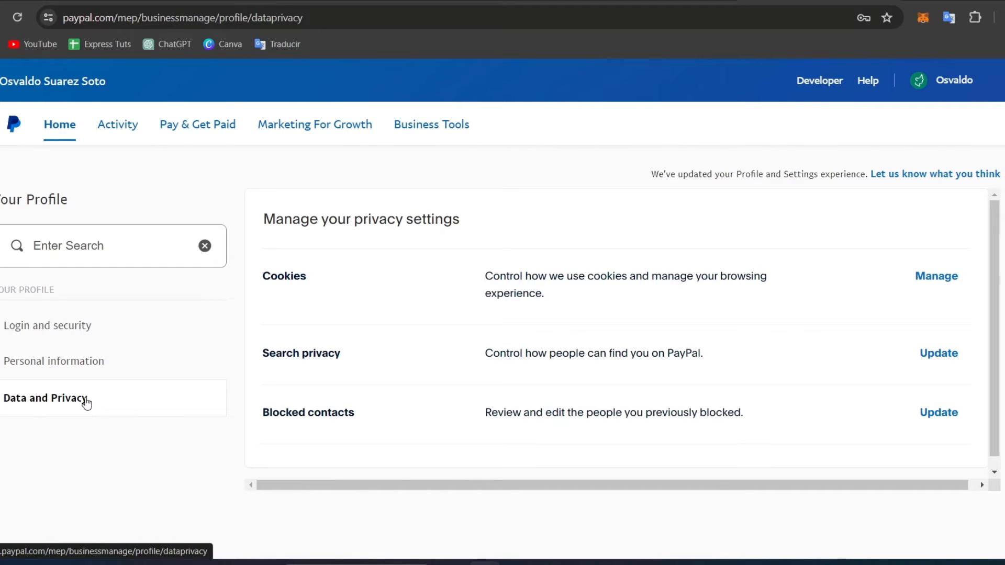
pyautogui.moveTo(363, 359)
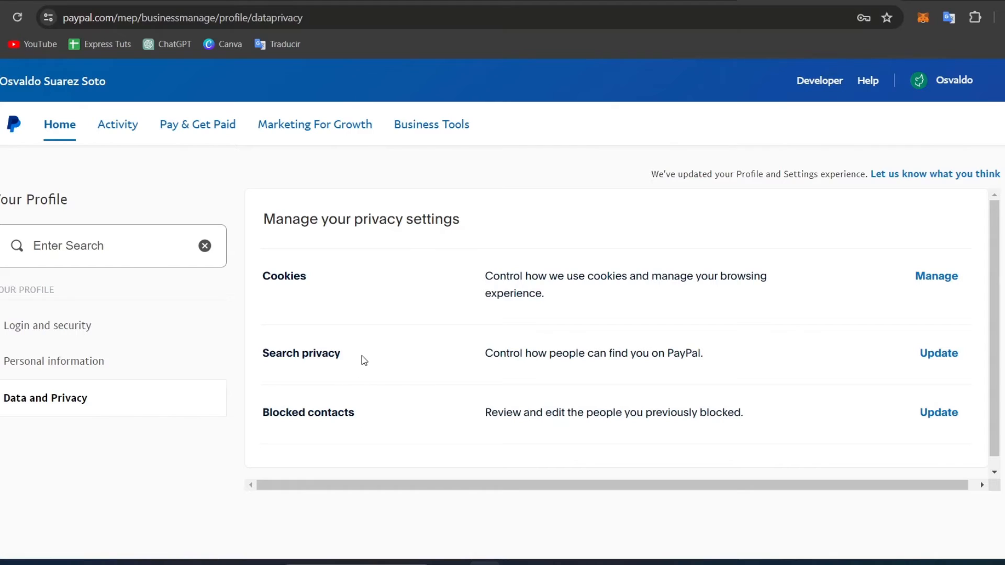
pyautogui.moveTo(763, 362)
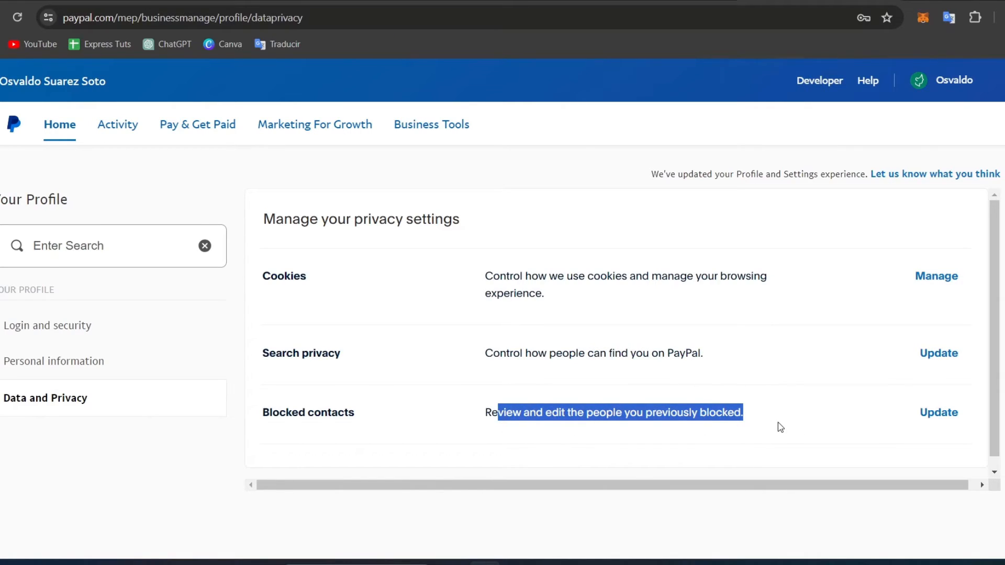
pyautogui.scroll(3)
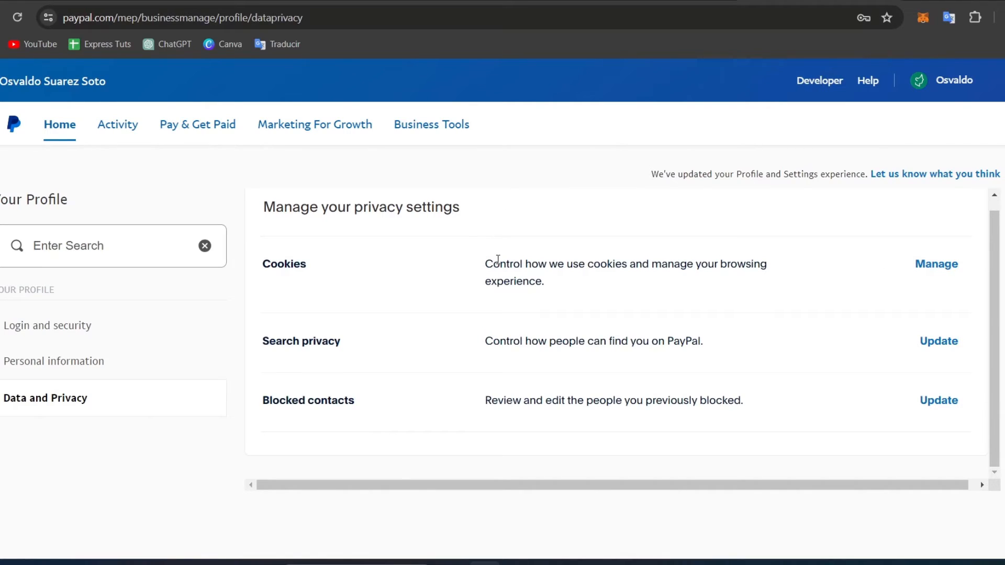
# Step: Switch back to the Shopify tab showing the PayPal Express Checkout settings
pyautogui.click(154, 17)
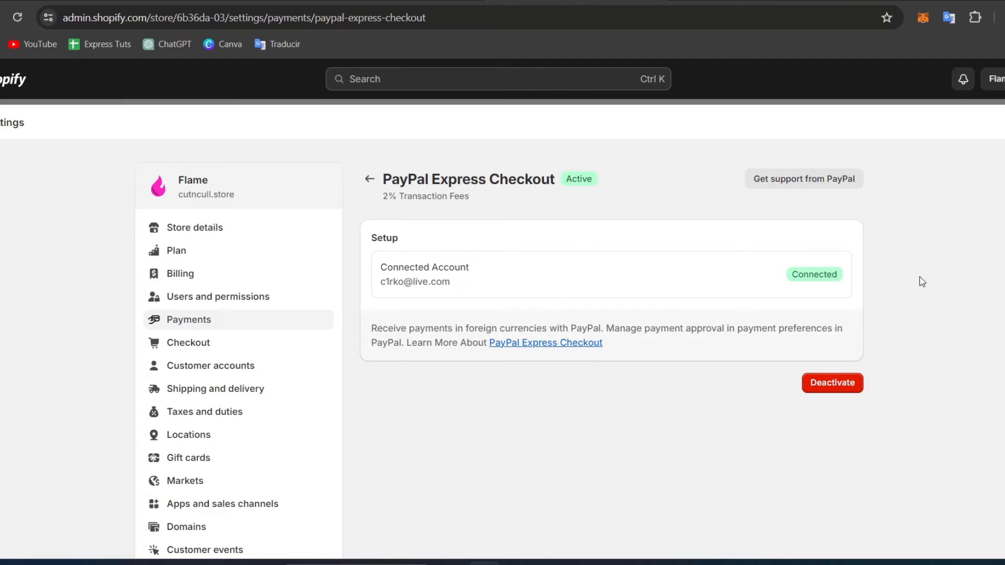
pyautogui.moveTo(710, 237)
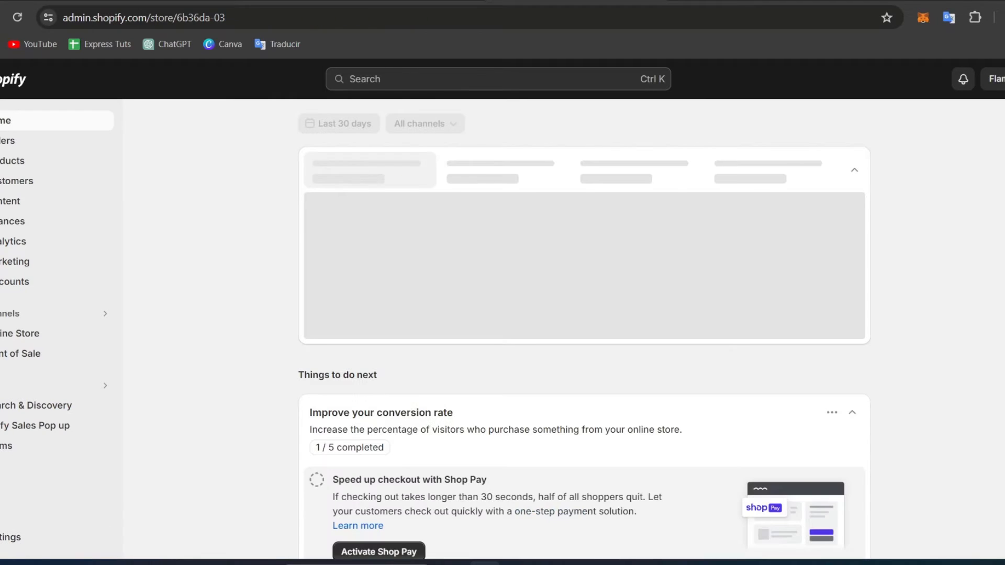
pyautogui.moveTo(81, 334)
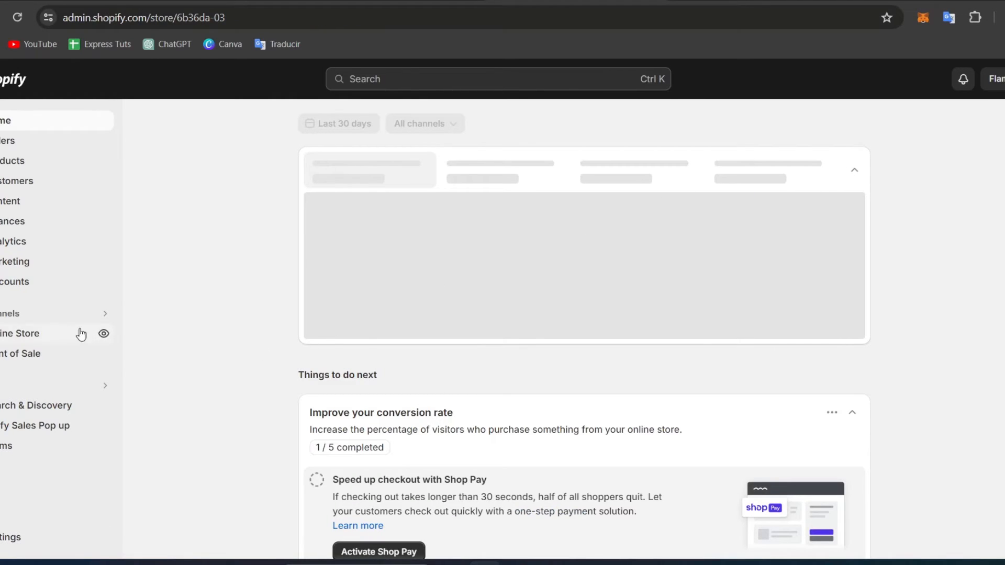
# Step: Open the Waterproof Leather Shoes Casual Running product from the storefront's Men footwear collection
pyautogui.click(104, 334)
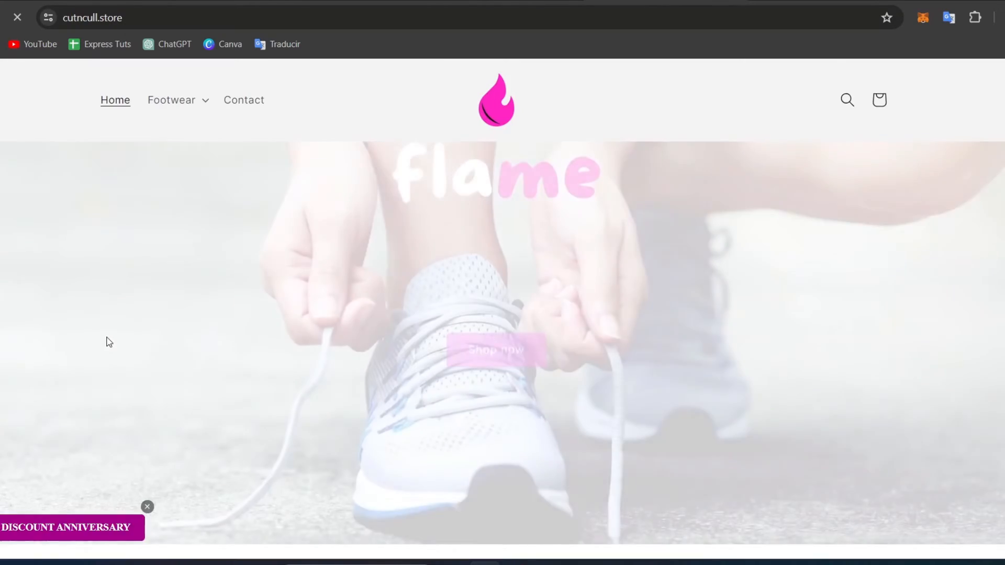
pyautogui.scroll(-3)
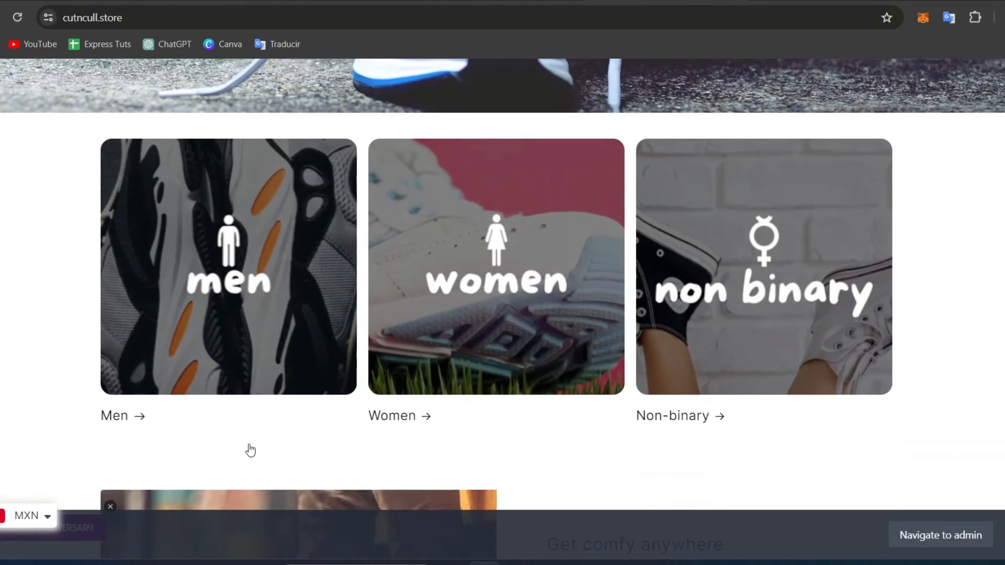
pyautogui.click(228, 266)
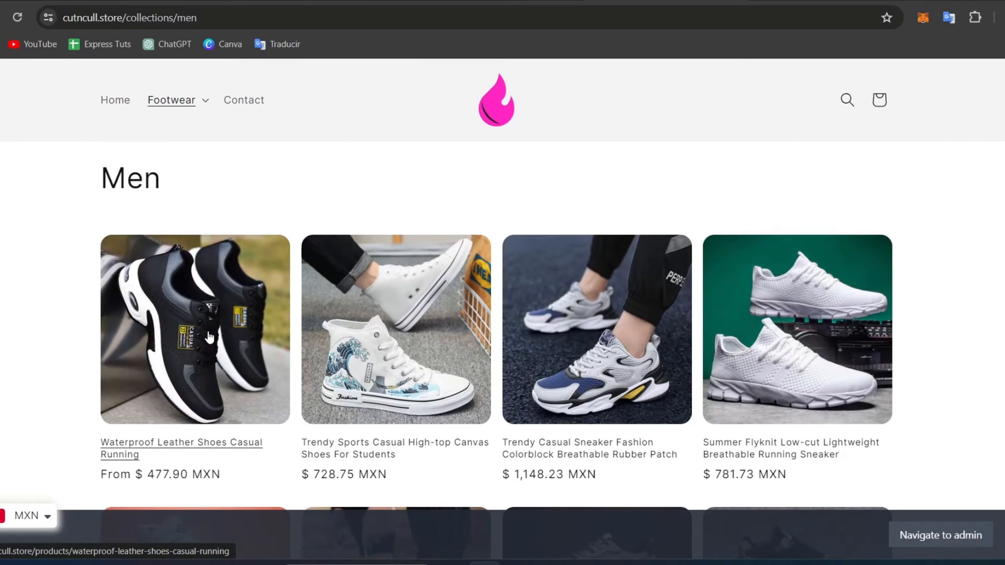
pyautogui.click(195, 329)
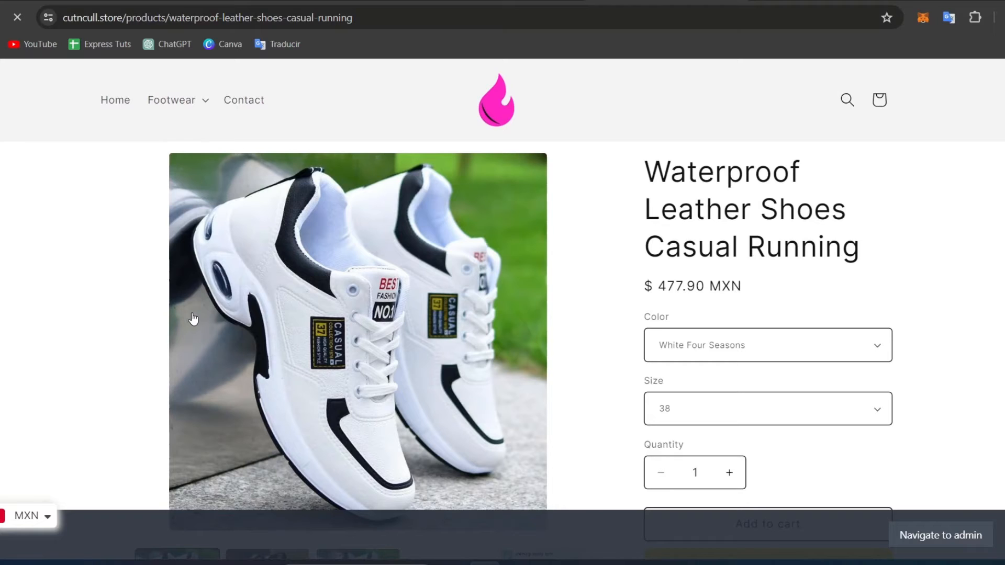
pyautogui.scroll(3)
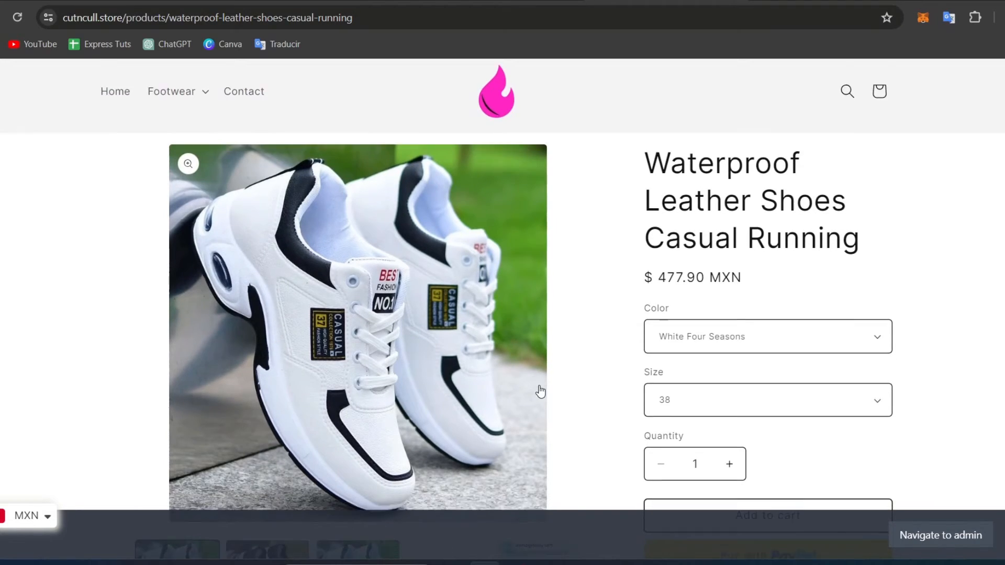
pyautogui.scroll(-3)
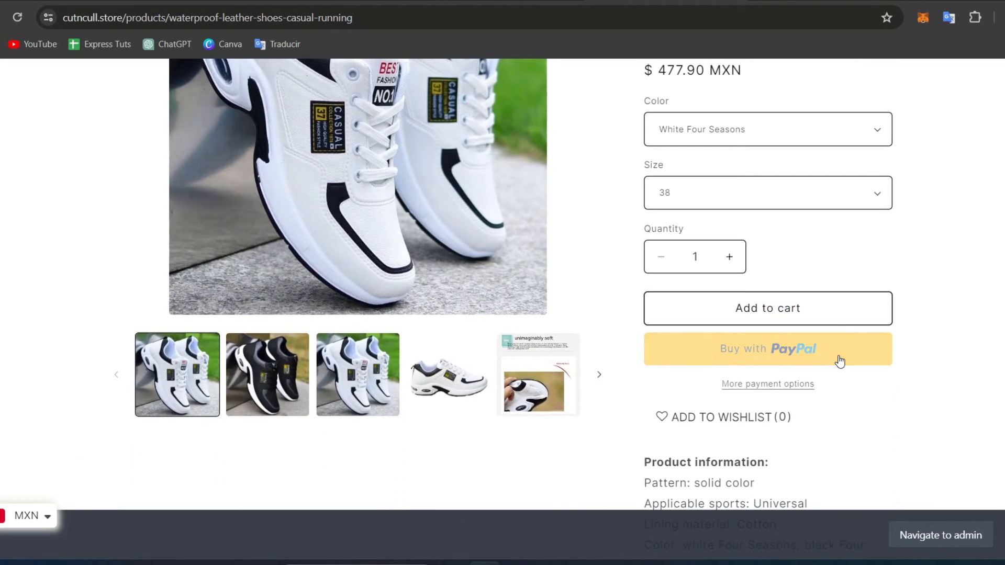
# Step: Try Buy with PayPal, hit the seller-account login error, and return to admin
pyautogui.click(767, 348)
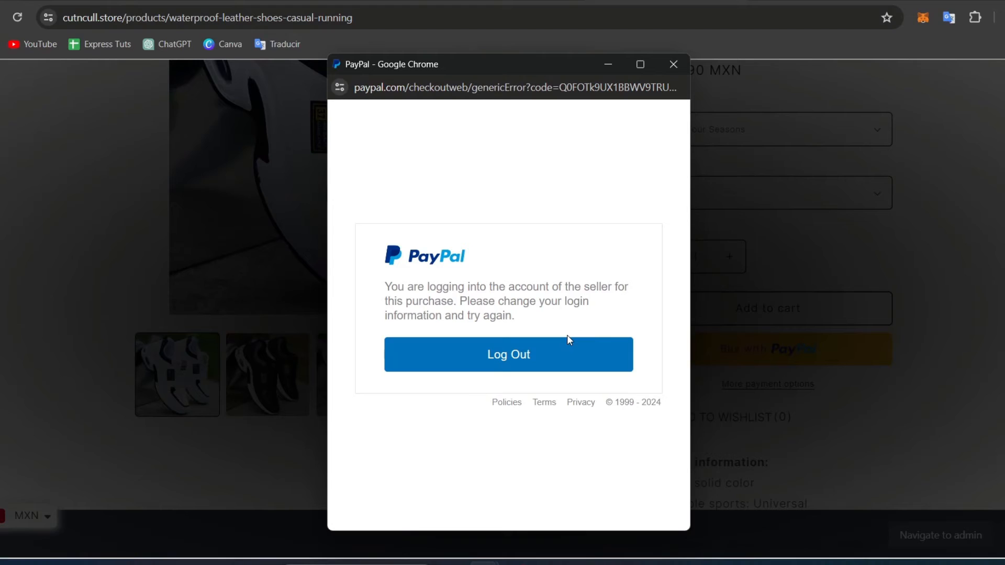
pyautogui.moveTo(673, 64)
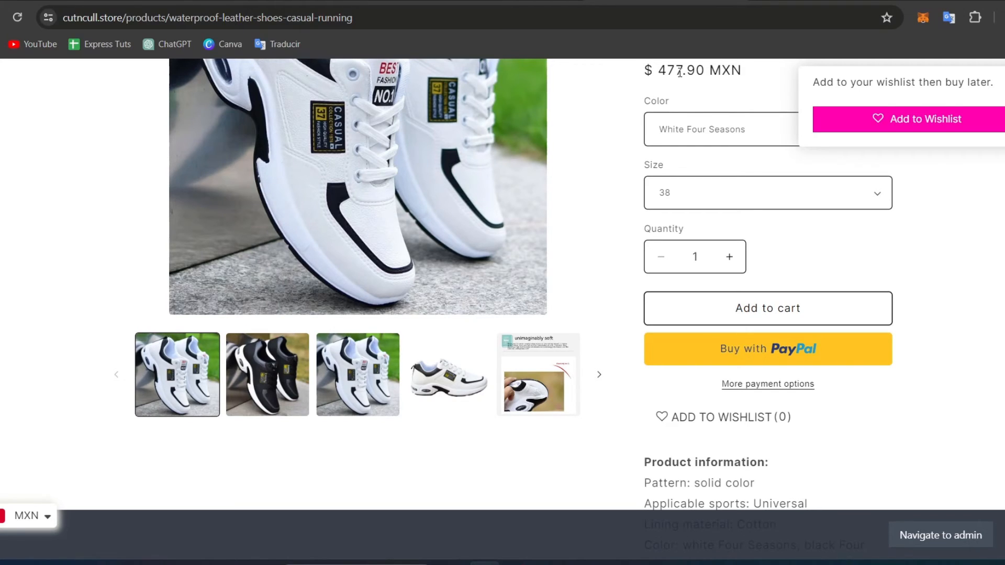
pyautogui.scroll(3)
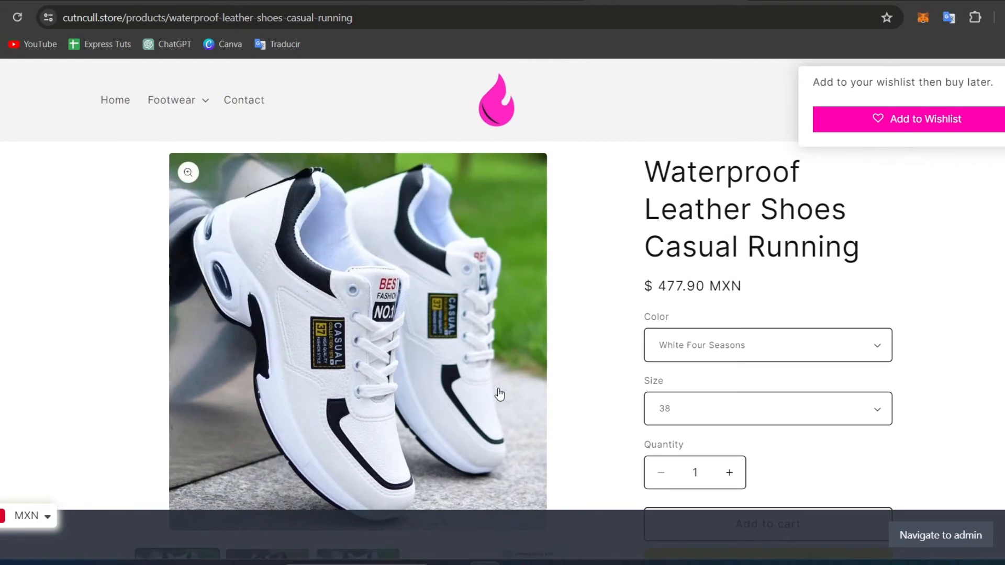
pyautogui.moveTo(476, 440)
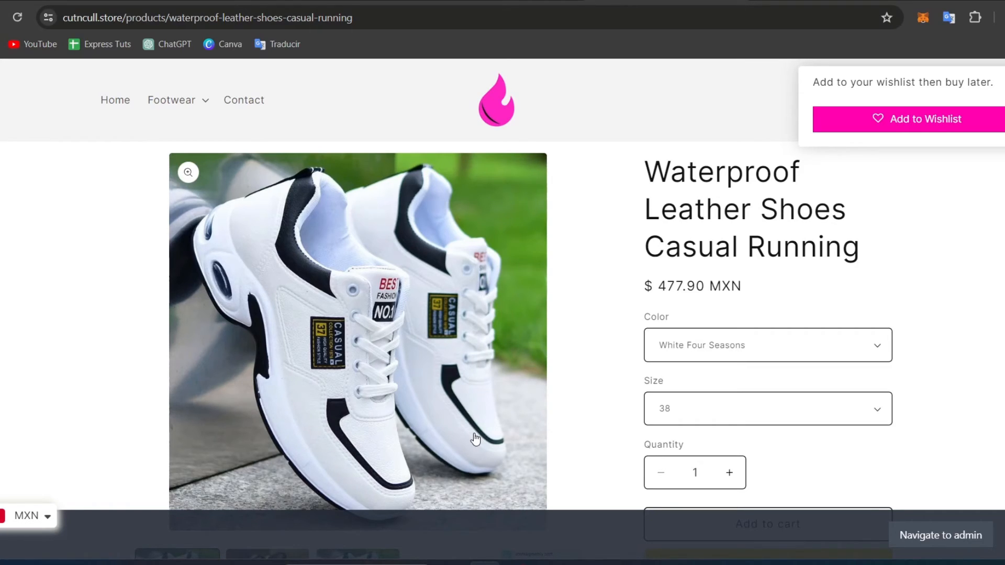
pyautogui.click(940, 535)
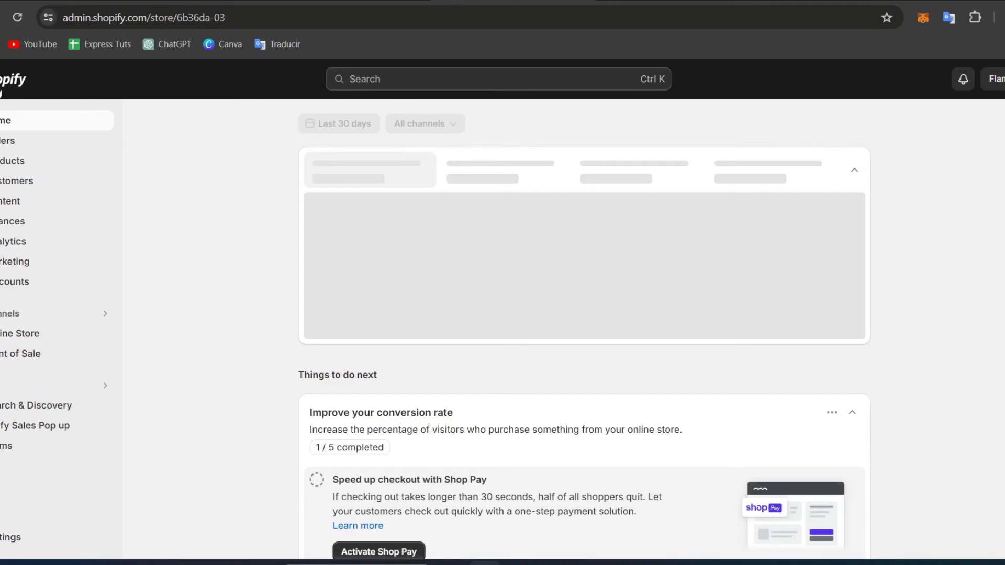
# Step: Open Help Center from the Flame store menu and scroll through its topic categories
pyautogui.click(995, 80)
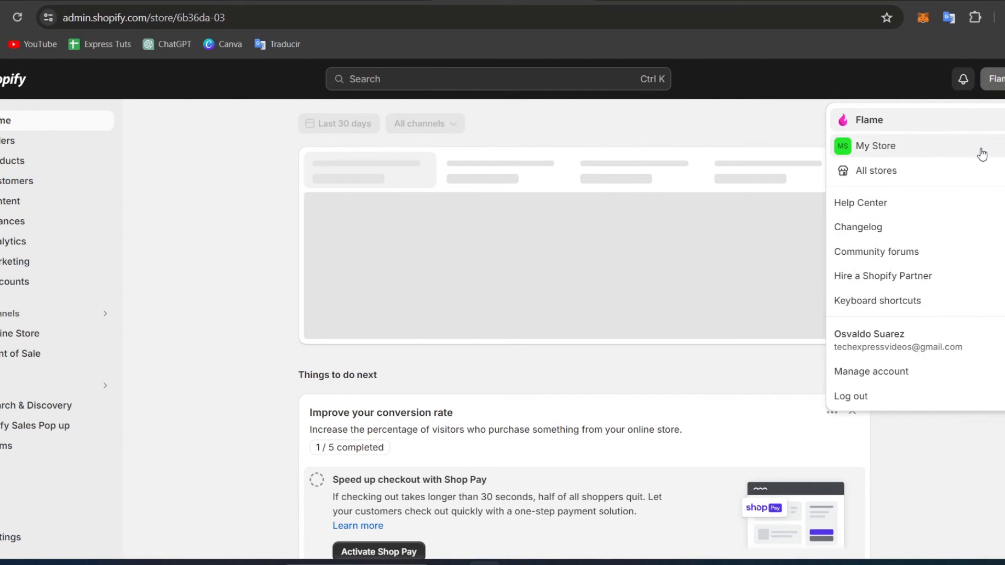
pyautogui.click(861, 203)
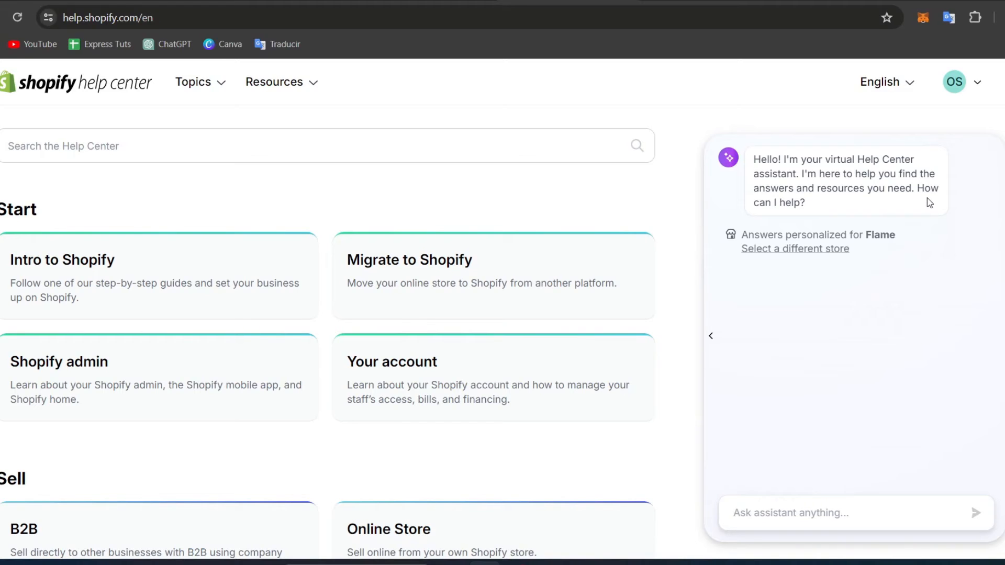
pyautogui.scroll(-3)
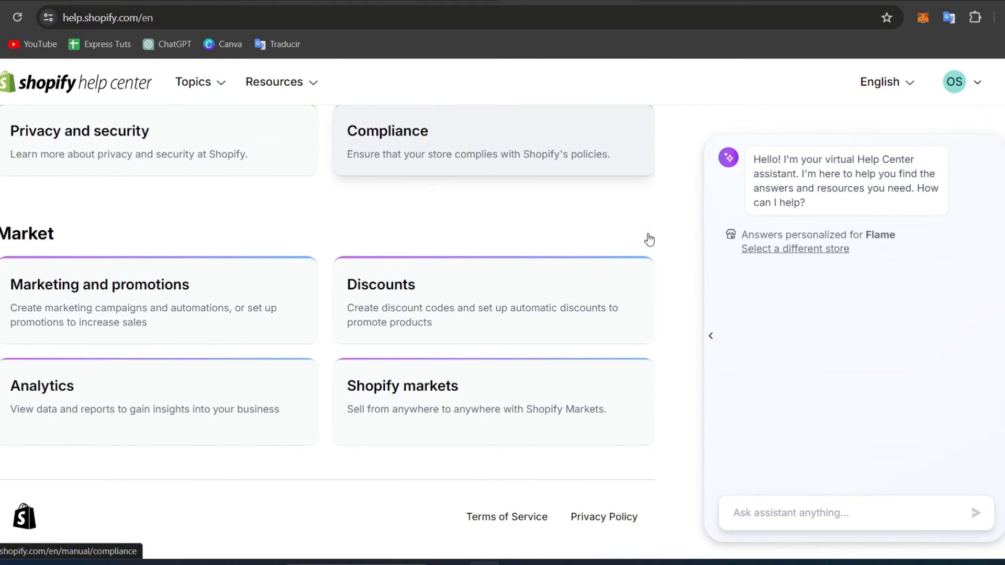
pyautogui.moveTo(29, 532)
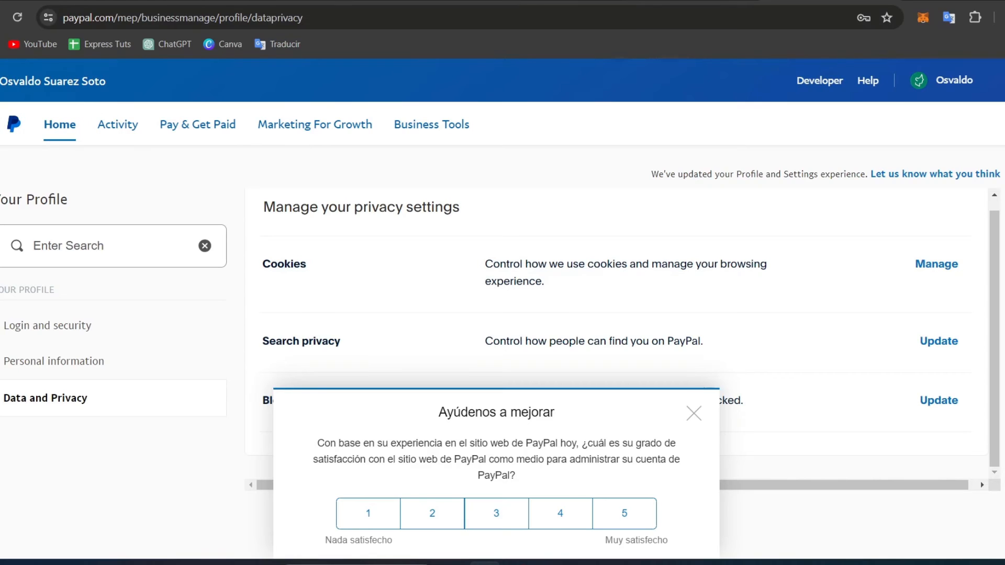
pyautogui.moveTo(868, 80)
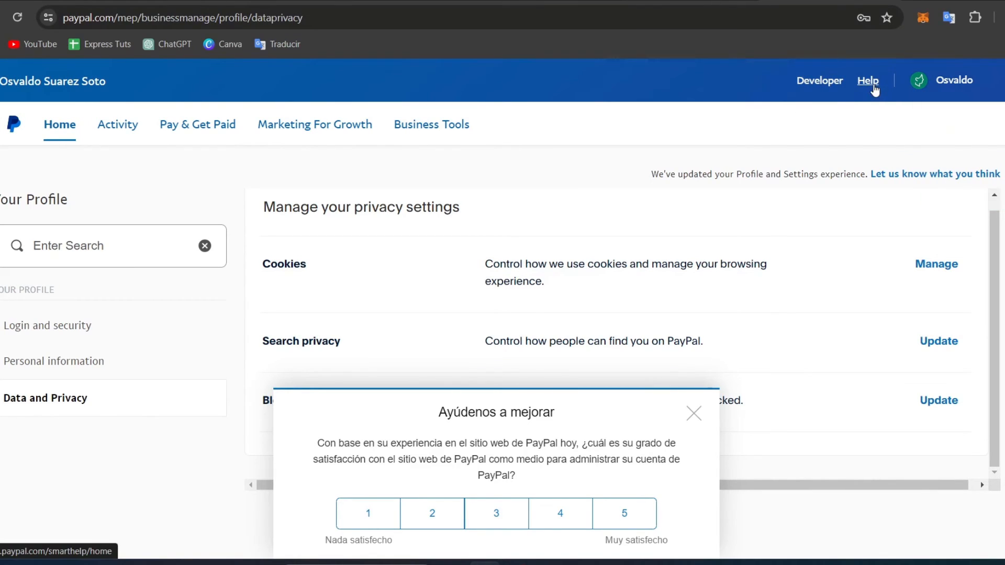
# Step: Open PayPal's business Help Center, dismiss the satisfaction survey, and browse common questions
pyautogui.click(867, 80)
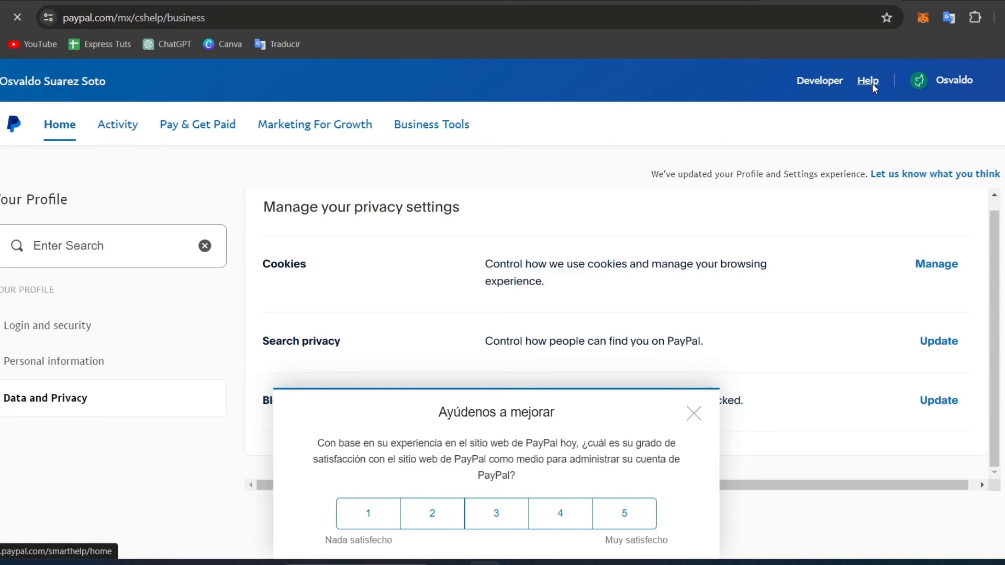
pyautogui.click(867, 80)
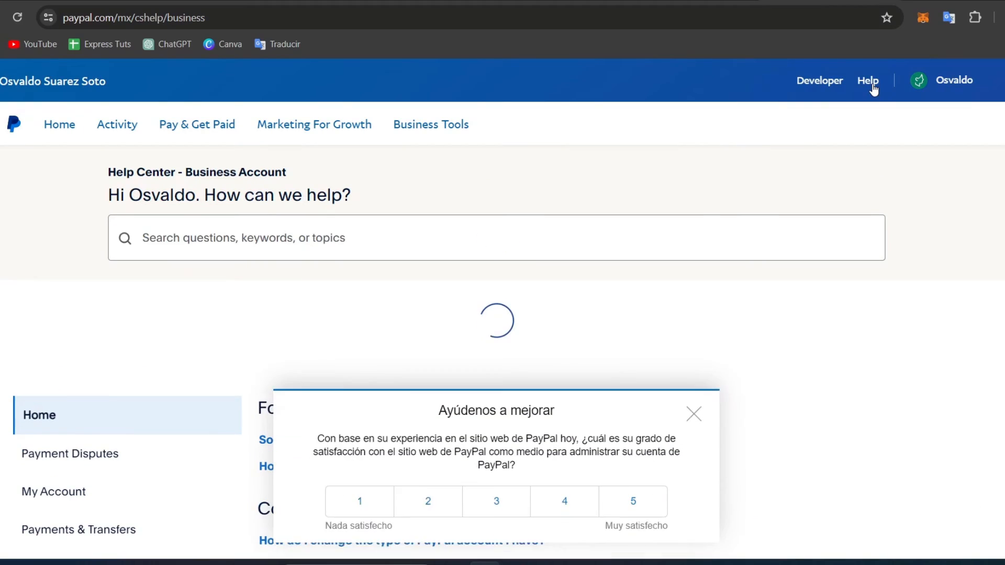
pyautogui.click(694, 414)
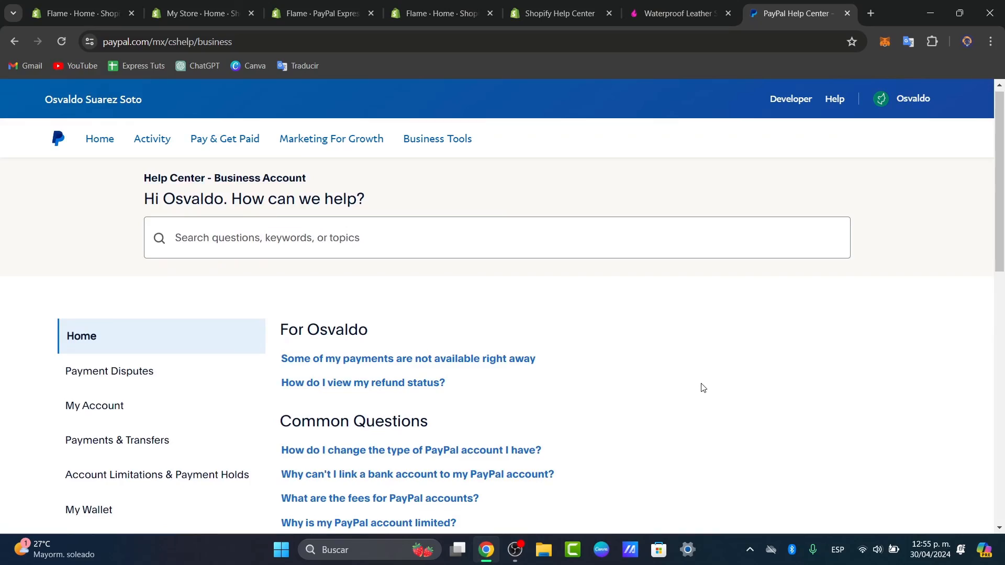
pyautogui.scroll(-3)
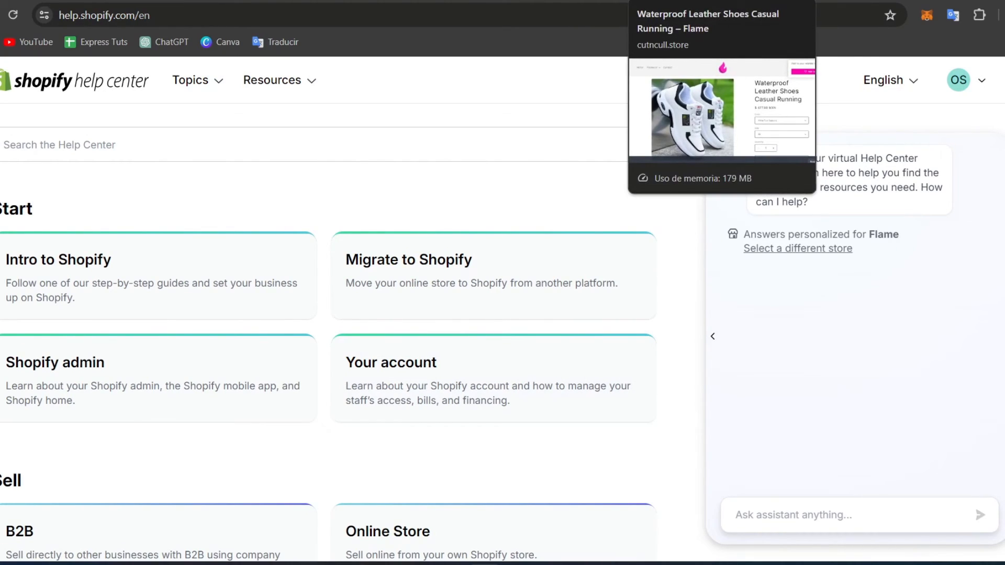
# Step: Bring PayPal's Help Center back into view, showing Resolution Center and Contact Us
pyautogui.click(719, 115)
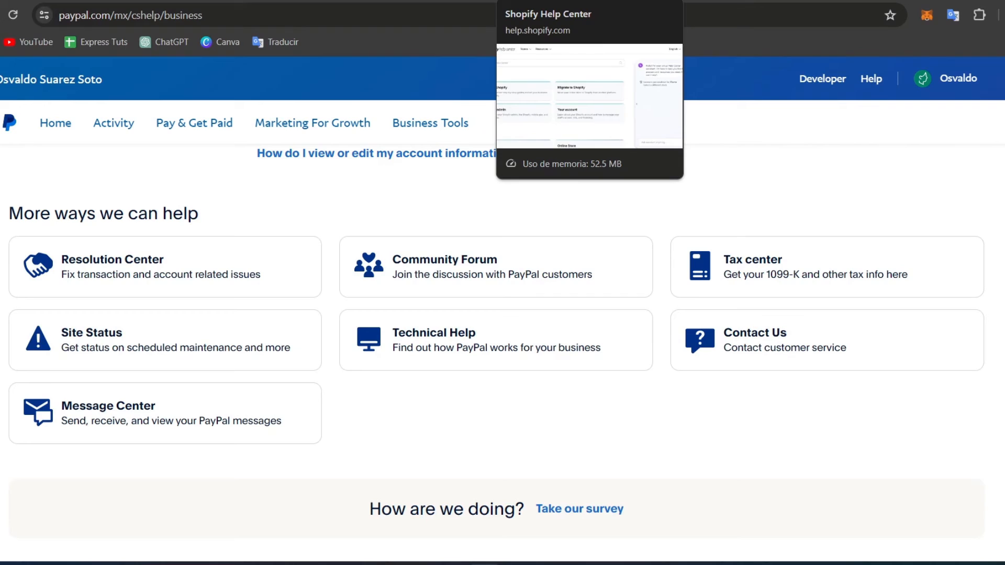
pyautogui.moveTo(685, 286)
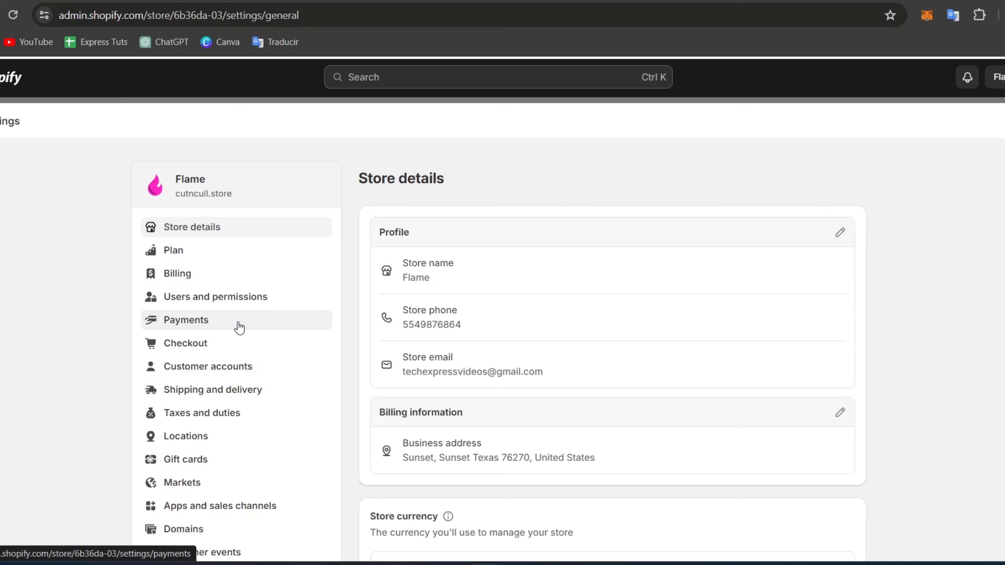
# Step: From Payments, list all other third-party providers and show the payment-method filter options
pyautogui.click(186, 320)
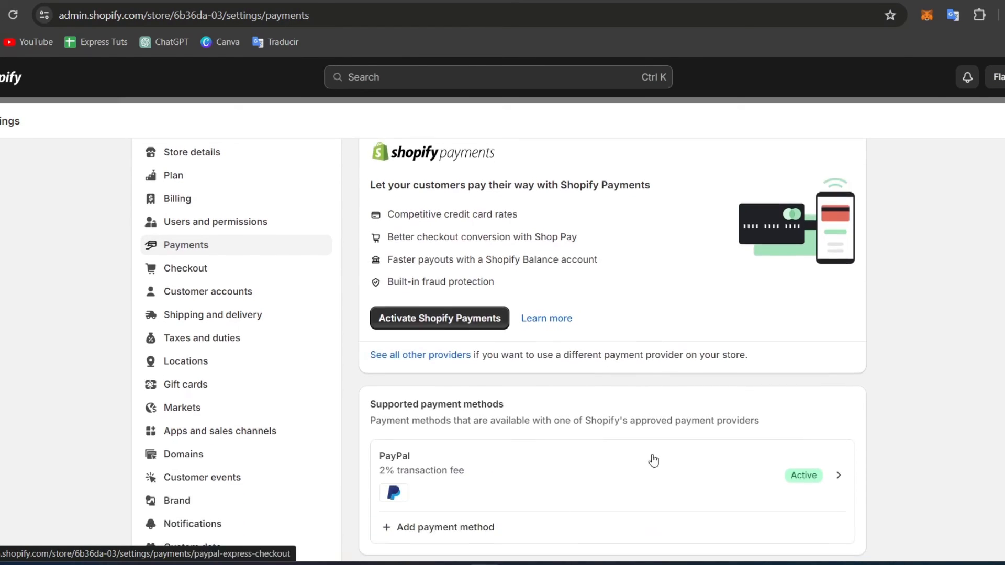
pyautogui.scroll(3)
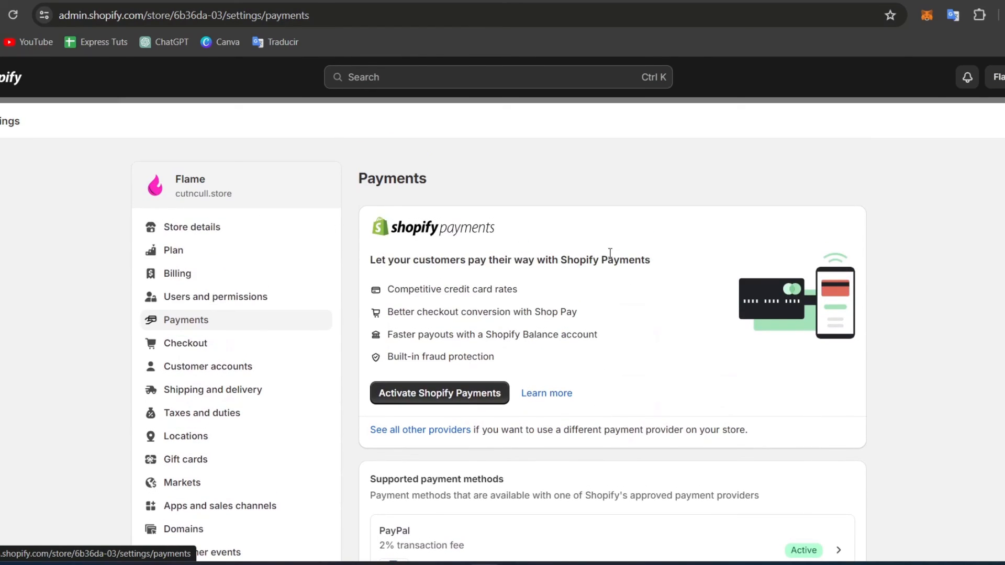
pyautogui.click(420, 429)
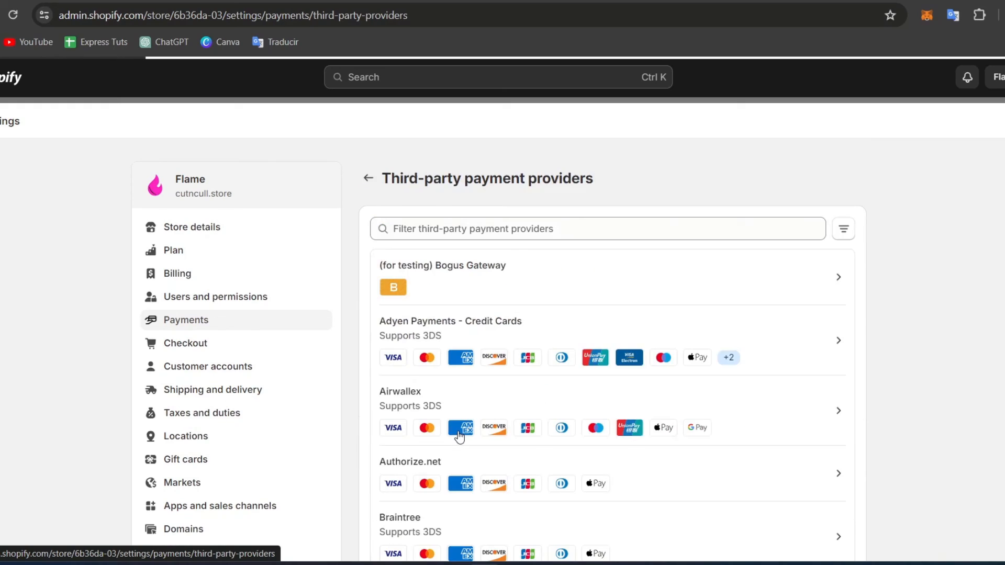
pyautogui.scroll(-3)
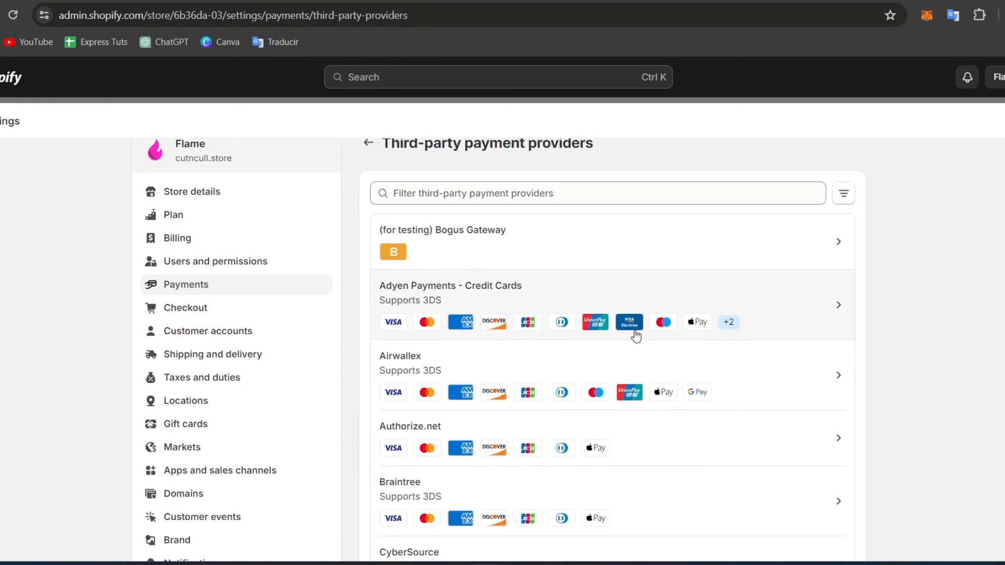
pyautogui.scroll(-3)
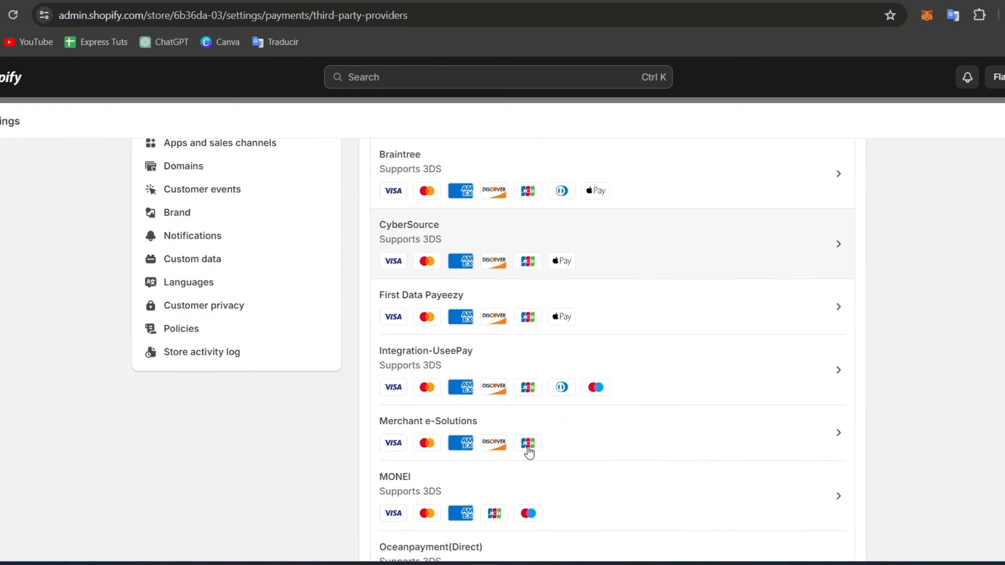
pyautogui.scroll(-3)
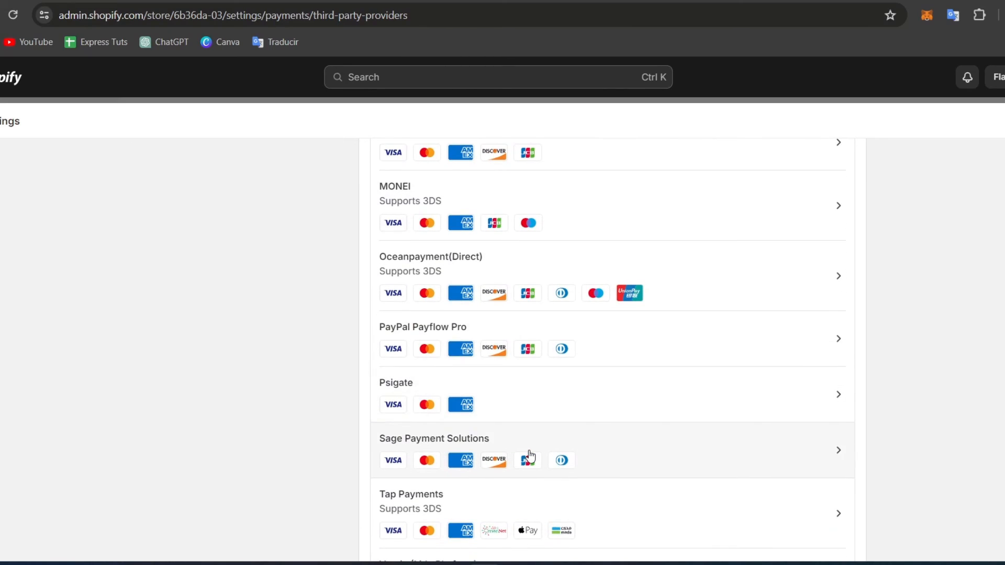
pyautogui.click(843, 228)
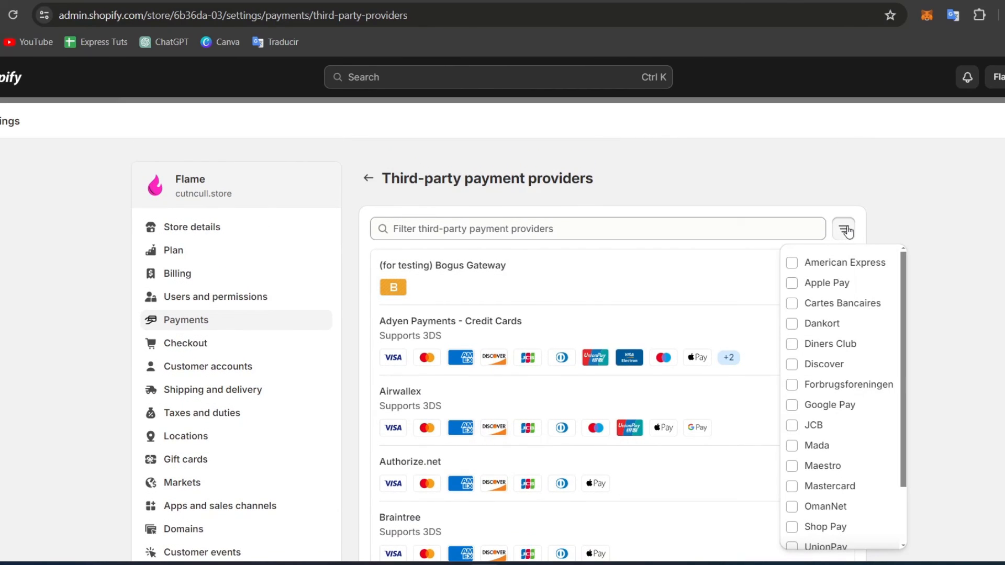
pyautogui.moveTo(917, 194)
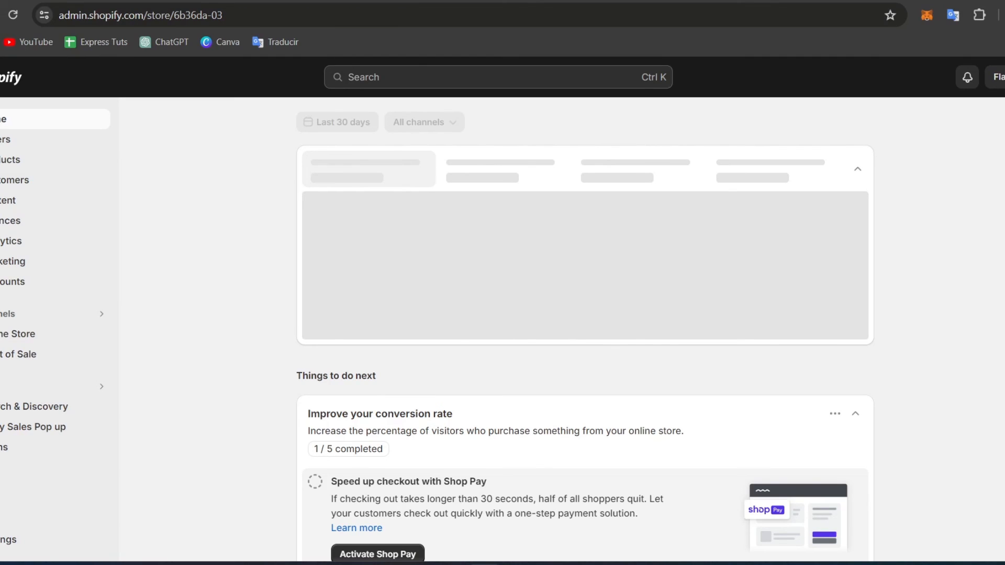
pyautogui.moveTo(891, 402)
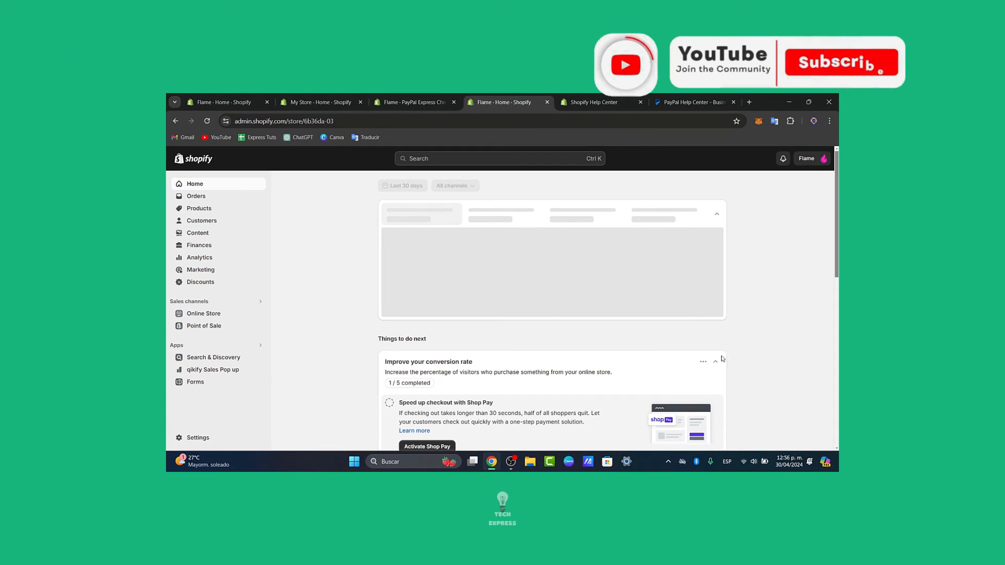
# Step: Close the Shopify Help Center so PayPal's business Help Center support options show again
pyautogui.click(593, 102)
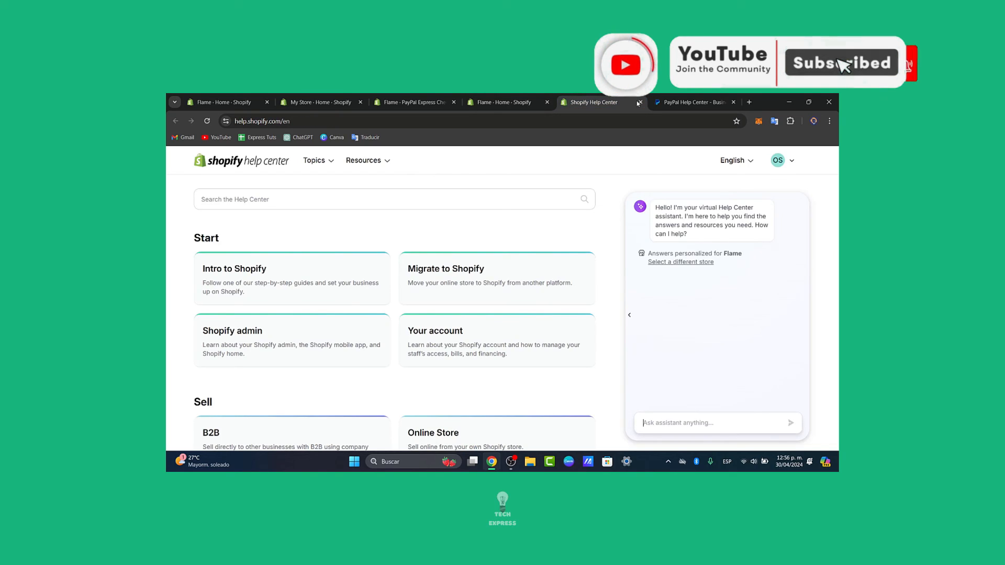
pyautogui.click(692, 102)
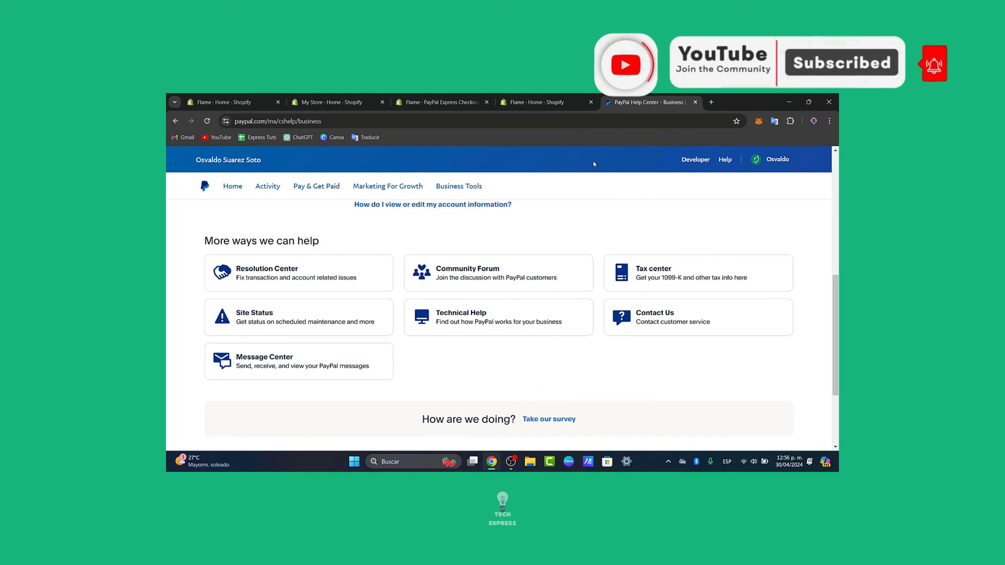